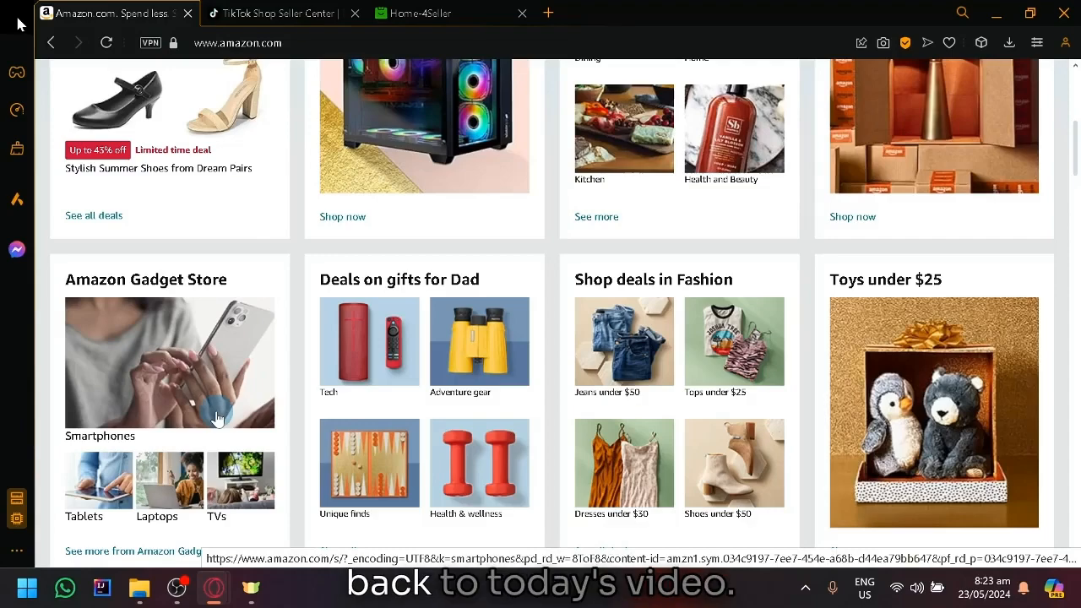
mouse_move(395, 385)
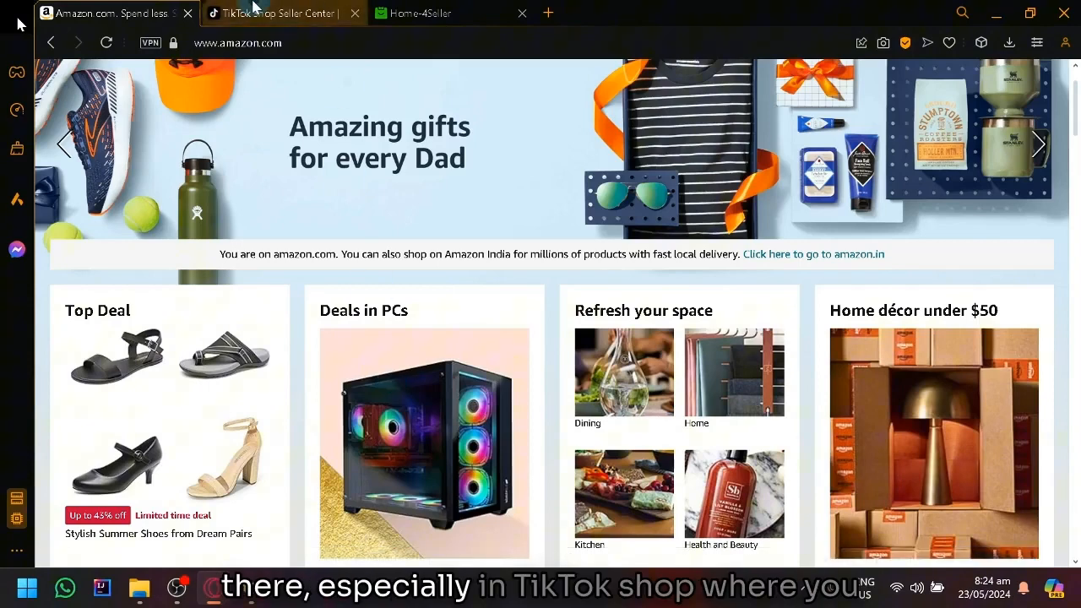
Open the App Store in the TikTok Shop Seller Center tab.
left_click(279, 13)
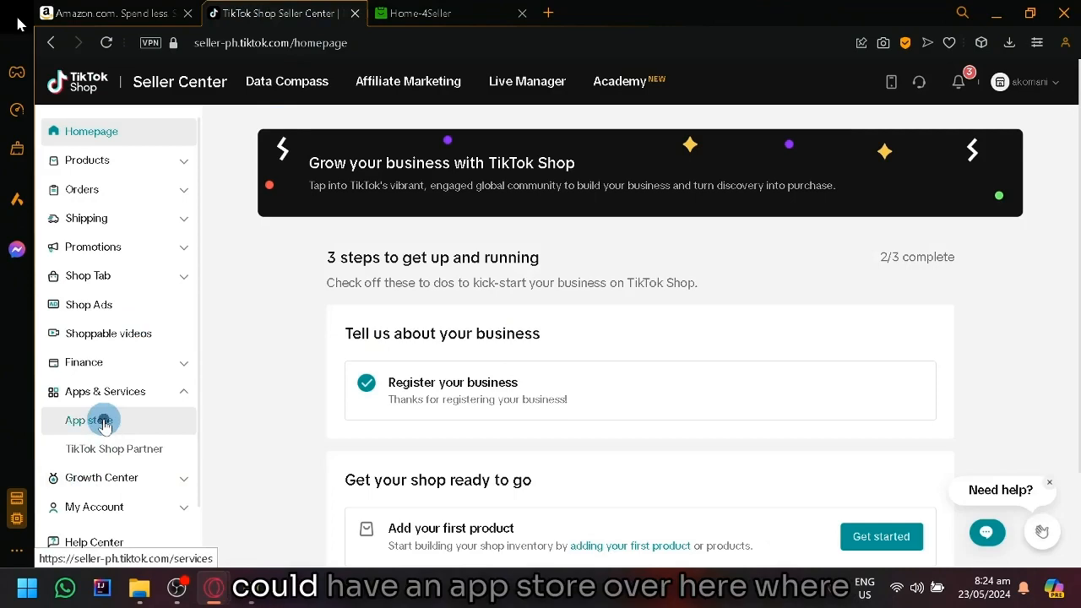
left_click(84, 419)
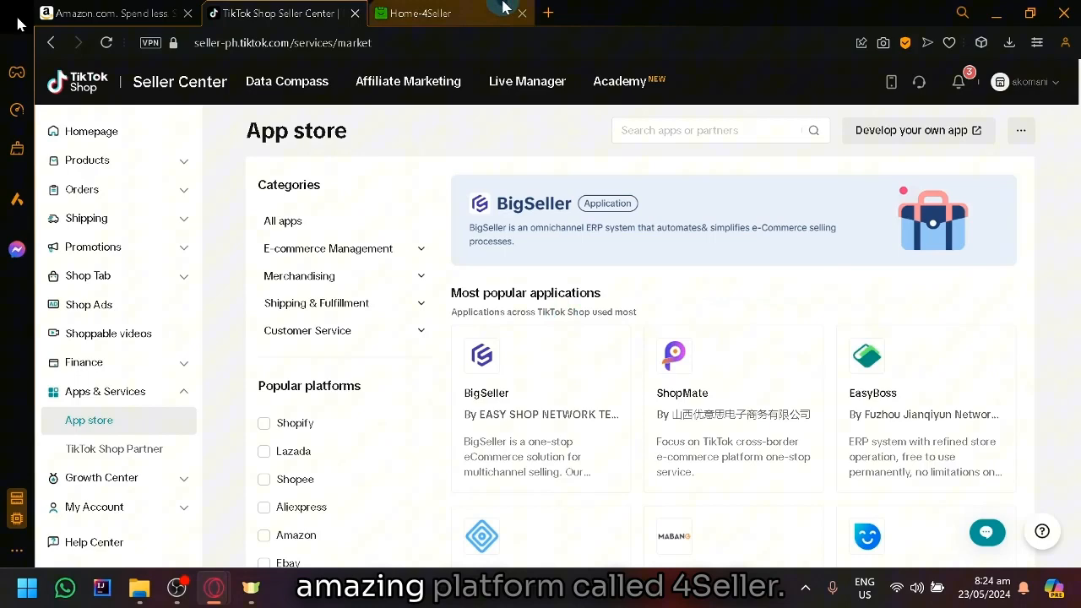
Switch to the 4Seller tab showing the dashboard and Setup Wizard.
left_click(419, 14)
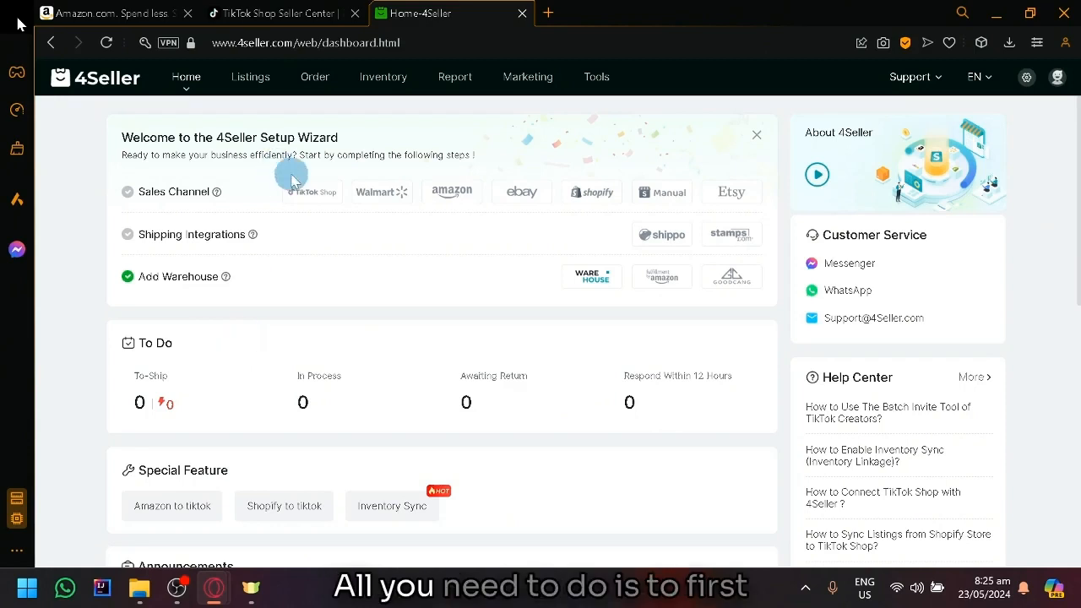
mouse_move(306, 203)
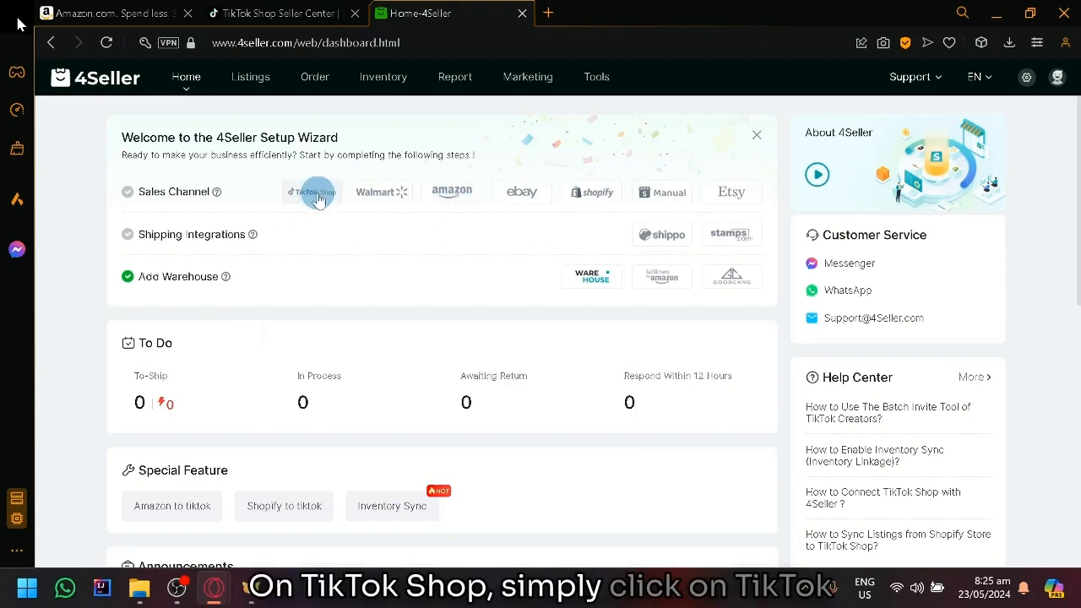
Start a TikTok Shop sales channel connection, focus its Custom Name field, then return to Seller Center.
left_click(312, 193)
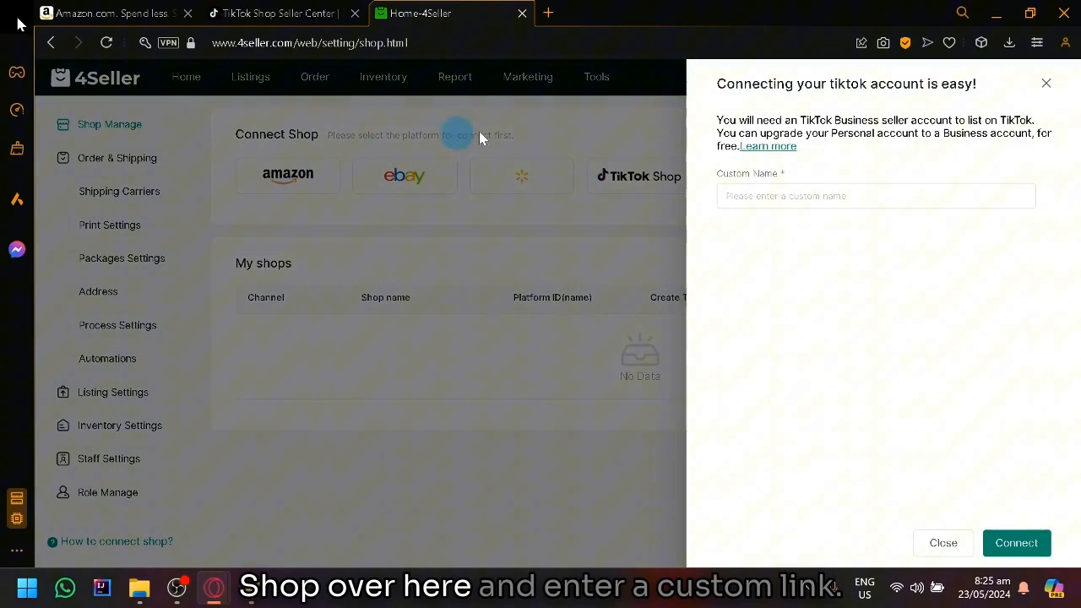
left_click(875, 196)
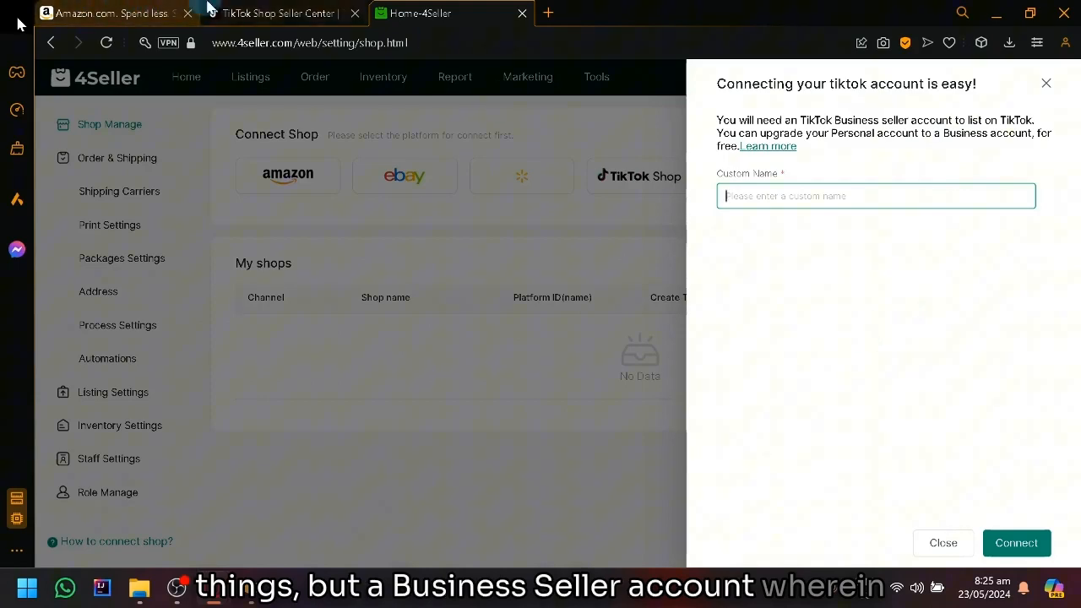
left_click(279, 14)
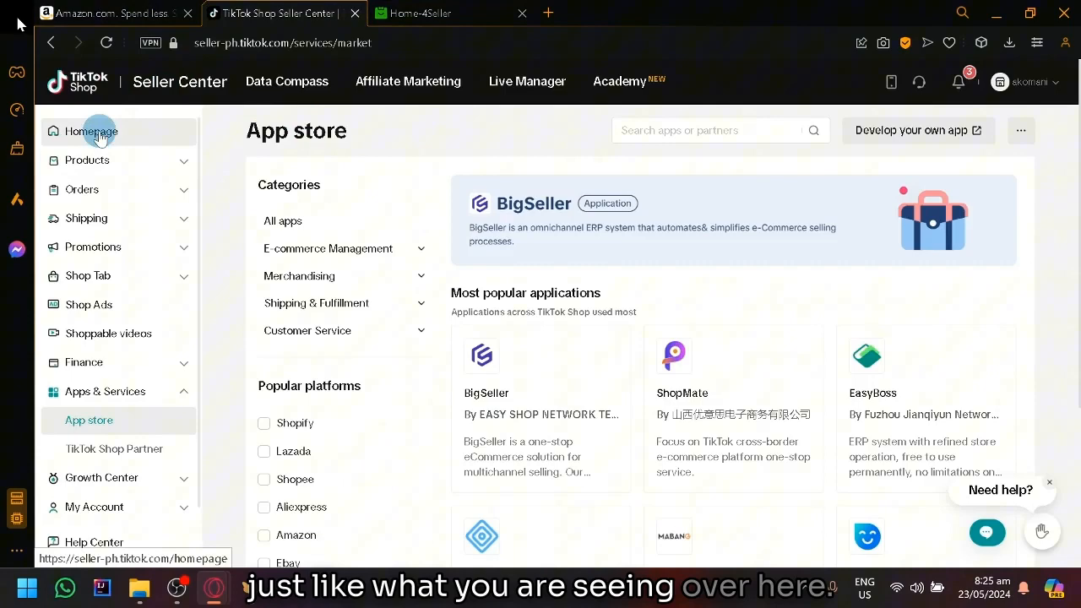
Return to the Seller Center homepage and open Manage Products under Products.
left_click(91, 132)
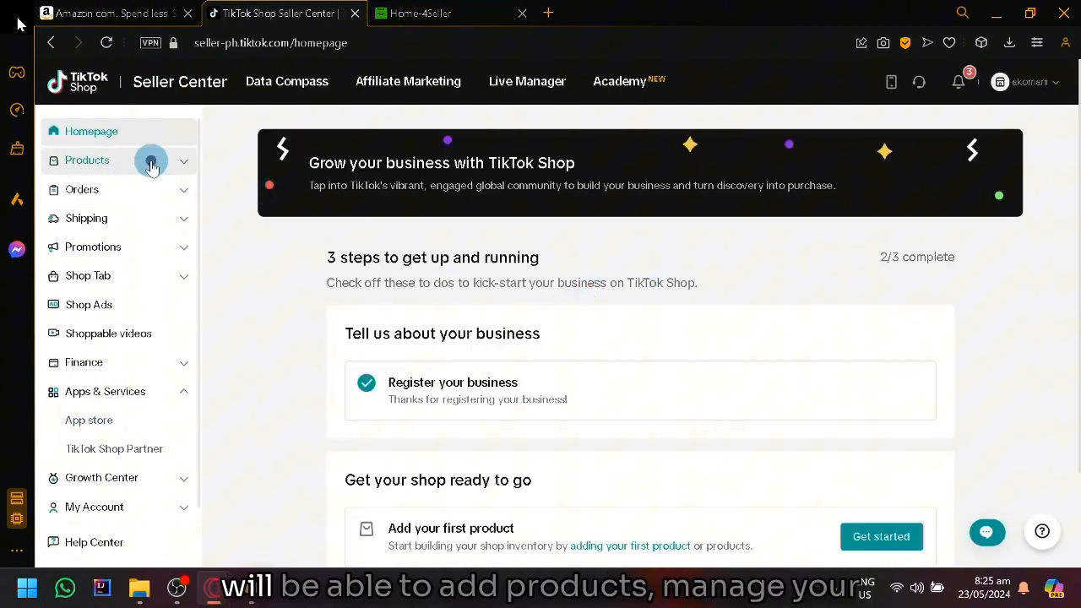
left_click(88, 158)
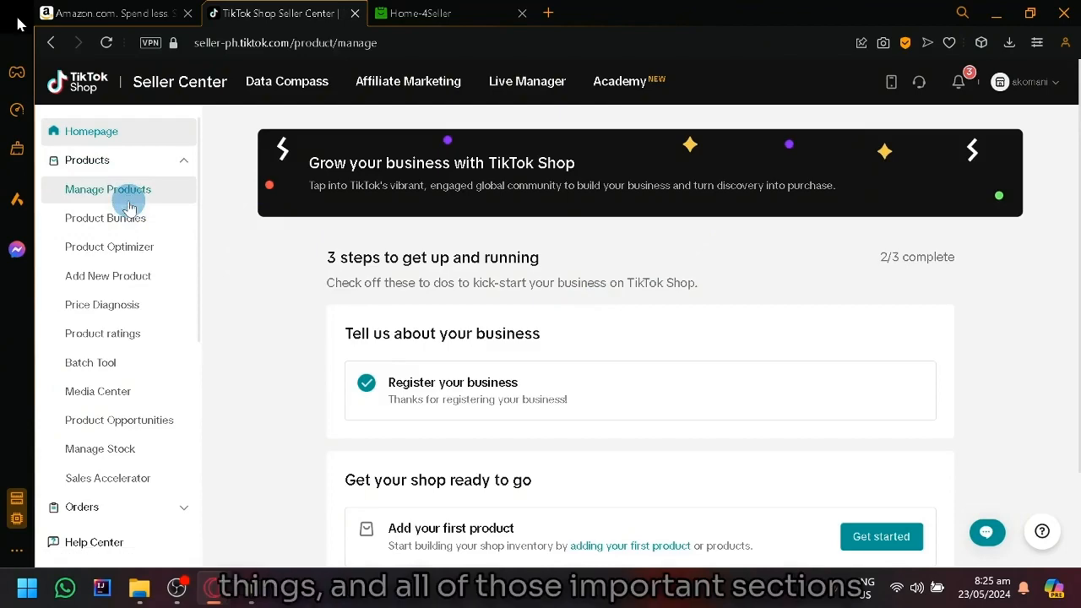
left_click(108, 189)
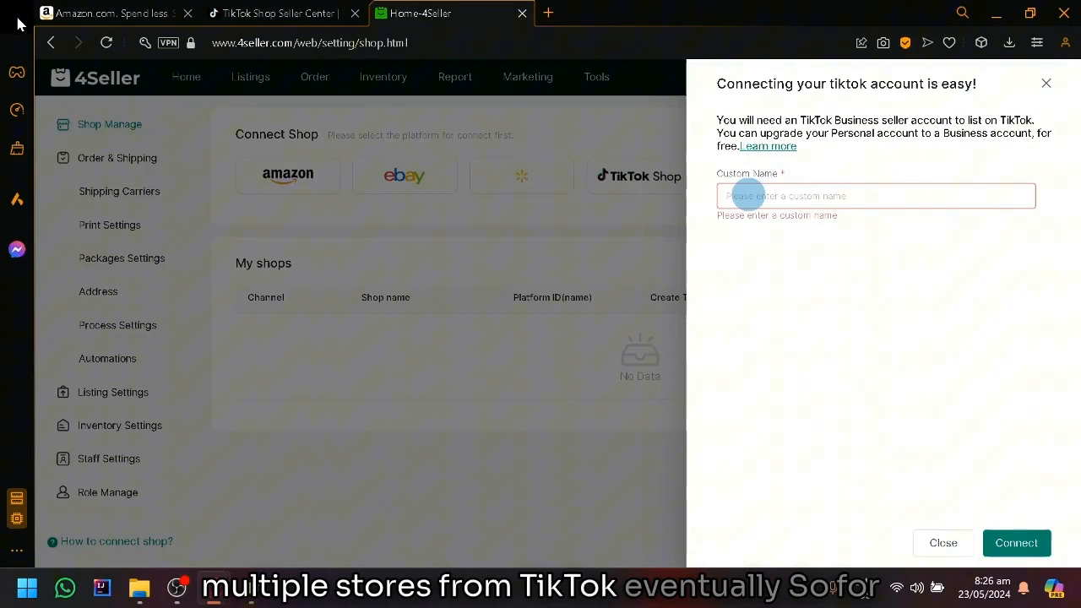
Name the TikTok shop connection 'TikTok' and submit it for authorization.
type("T")
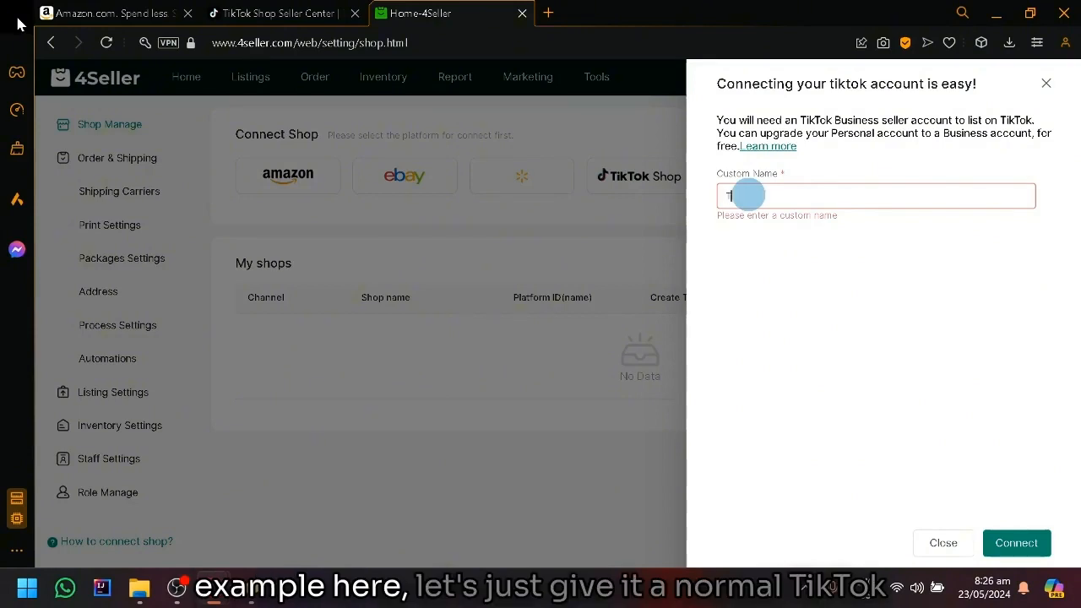
type("TikTok")
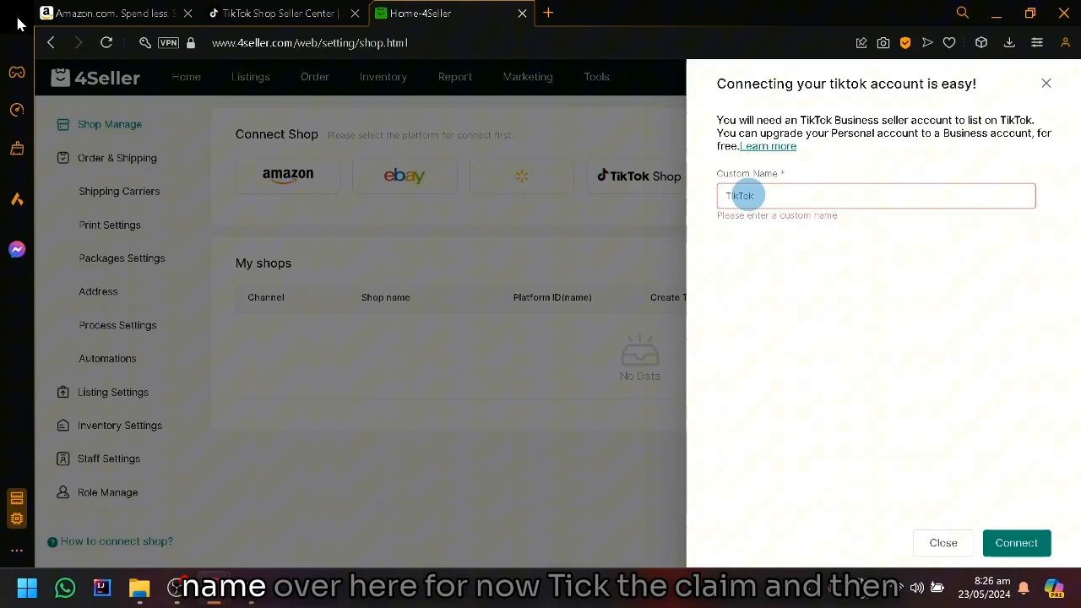
left_click(278, 13)
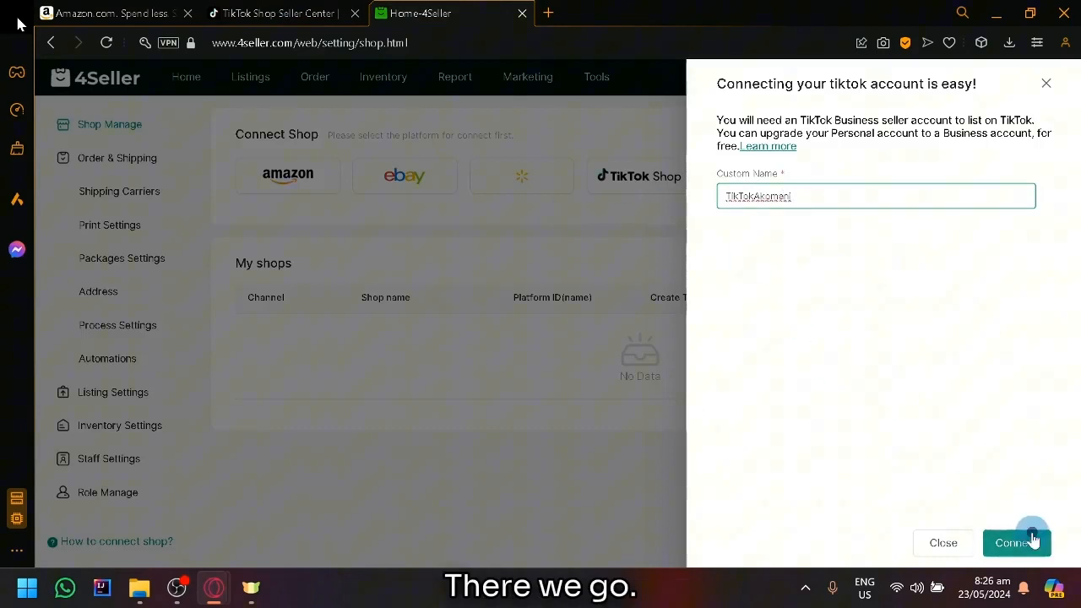
left_click(1016, 544)
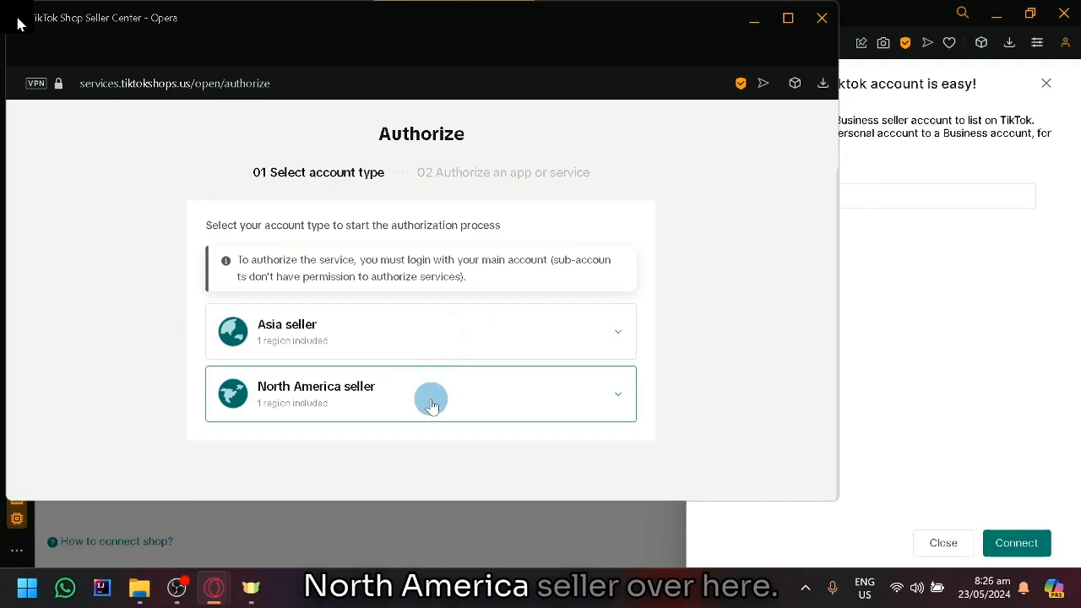
Authorize as a North America seller registered in the United States and continue.
left_click(430, 393)
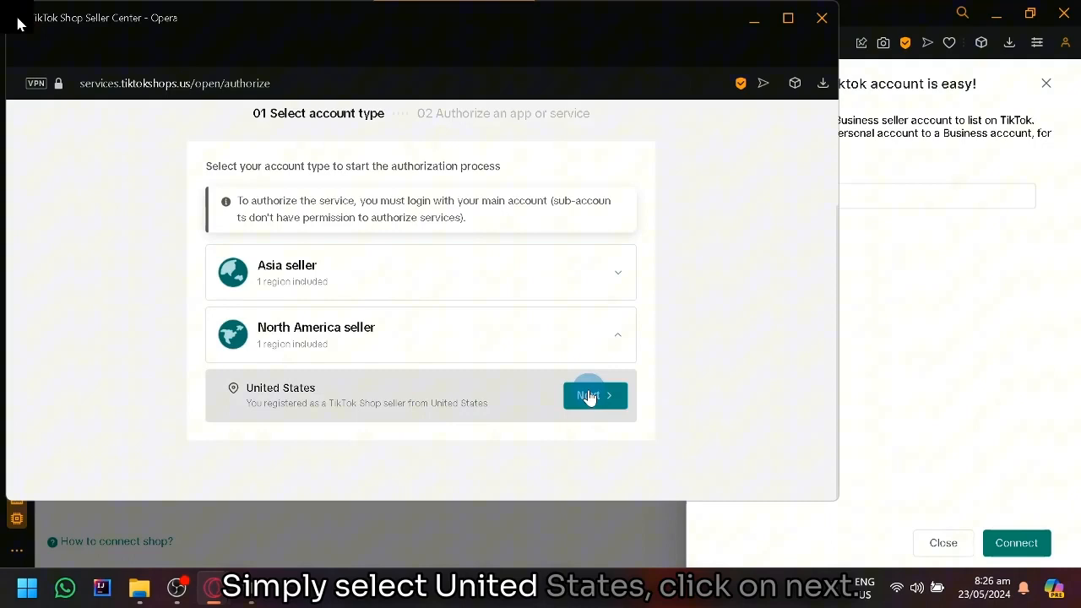
left_click(594, 395)
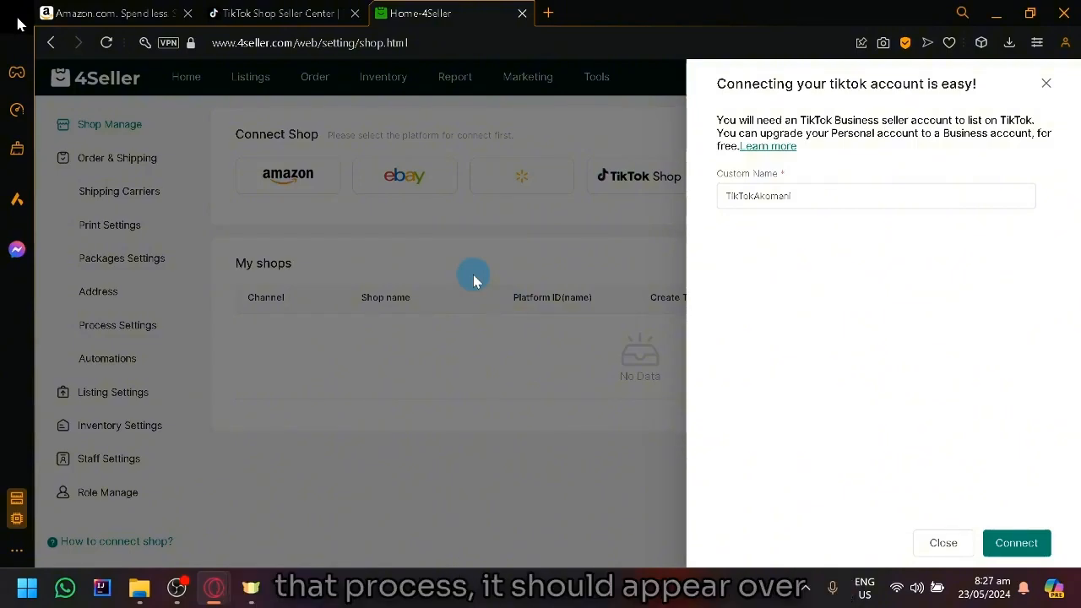
Dismiss the TikTok connection form, leaving the Shop Manage page with no shops.
left_click(942, 542)
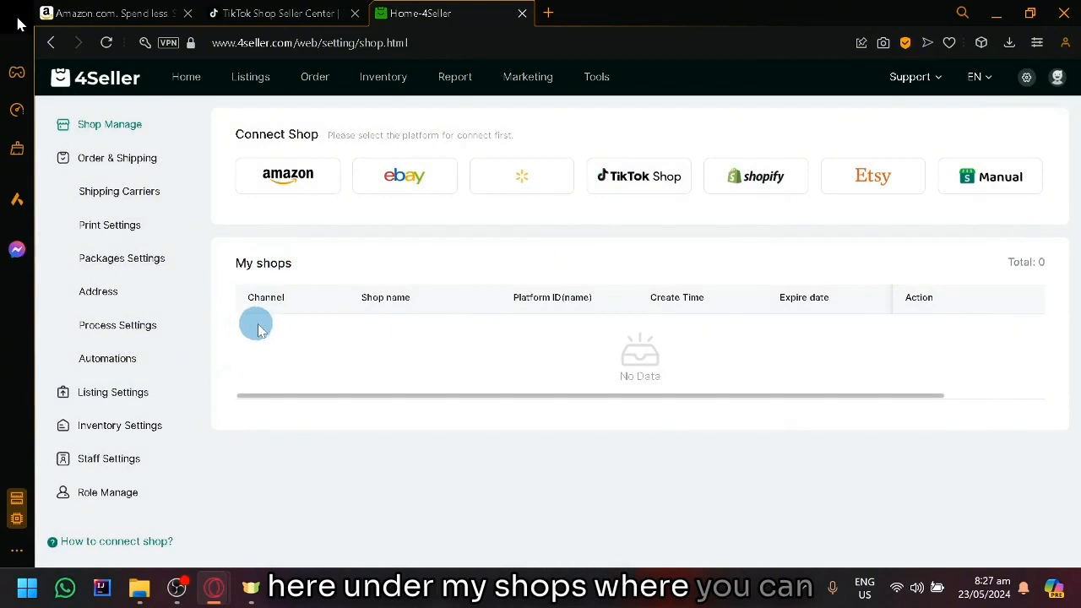
mouse_move(390, 330)
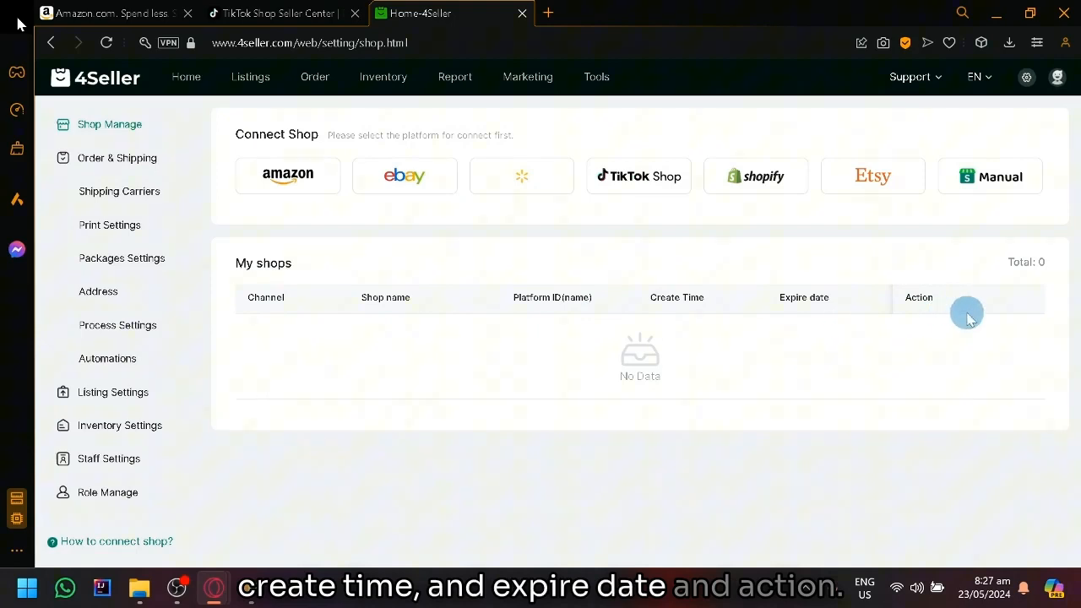
mouse_move(975, 290)
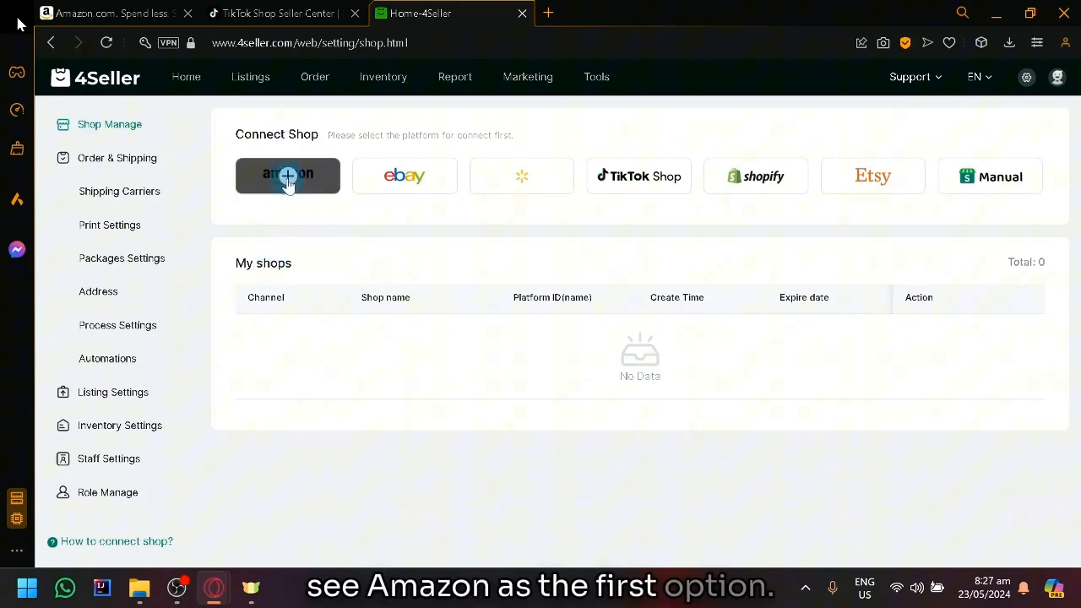
Connect an Amazon shop named AmazonShop for Amazon.com (United States), then close the sign-in popup.
left_click(287, 176)
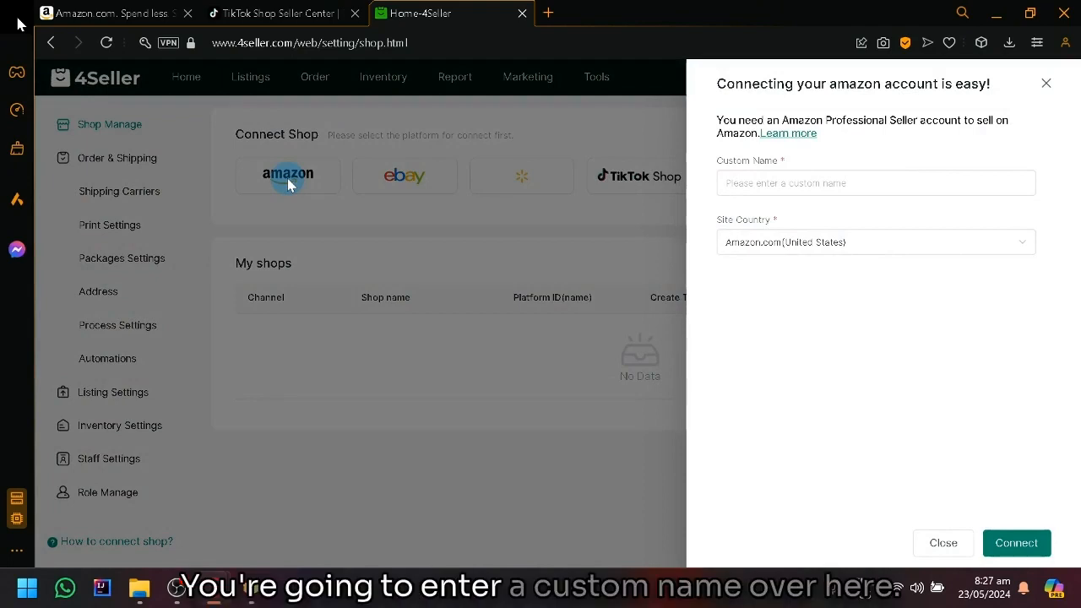
left_click(875, 182)
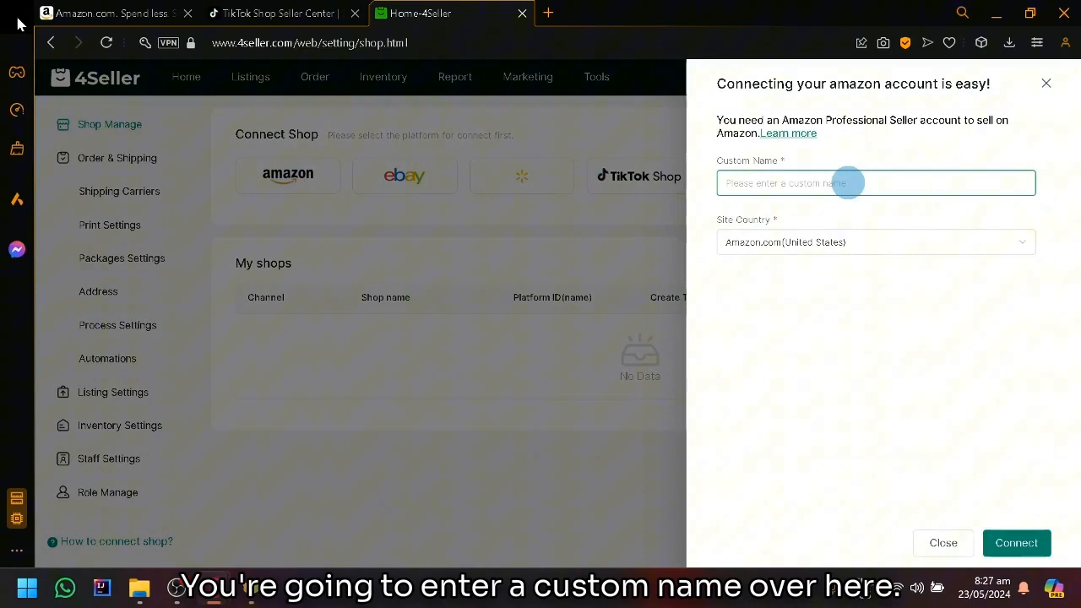
type("AmazonSHo")
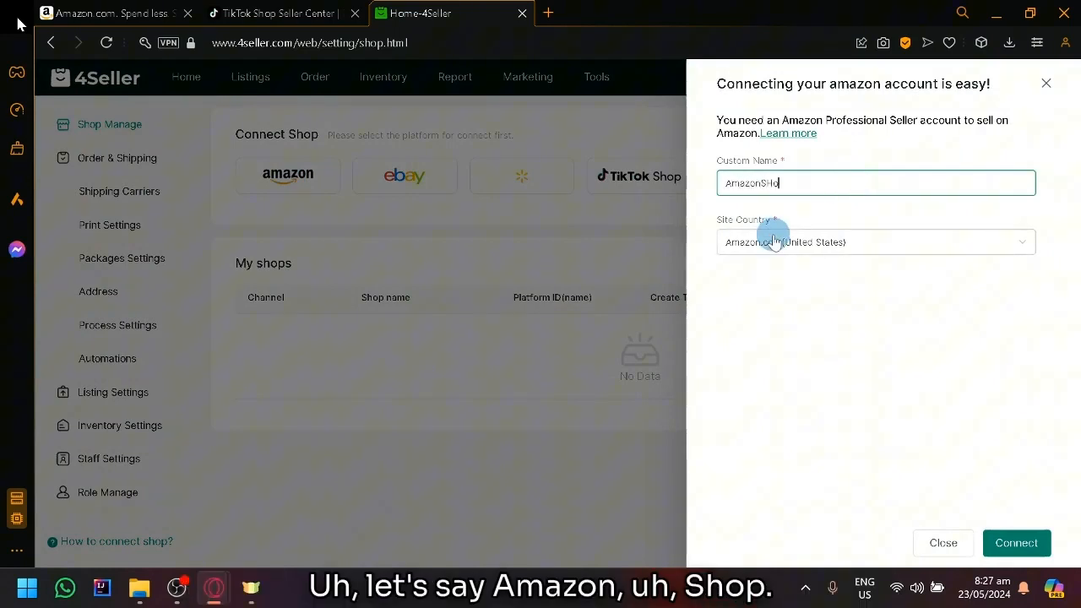
left_click(874, 242)
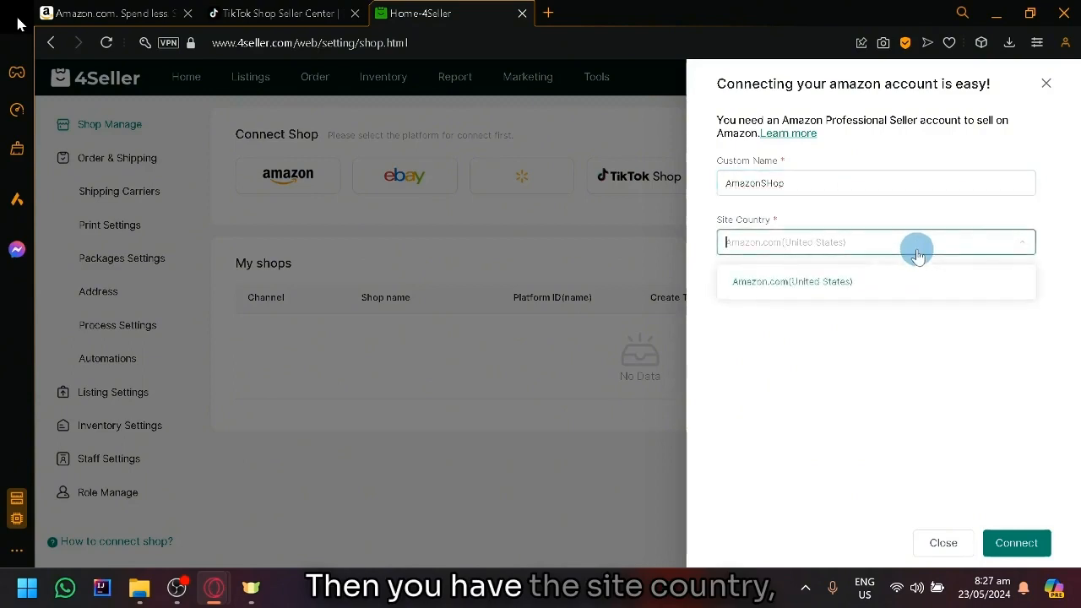
left_click(790, 281)
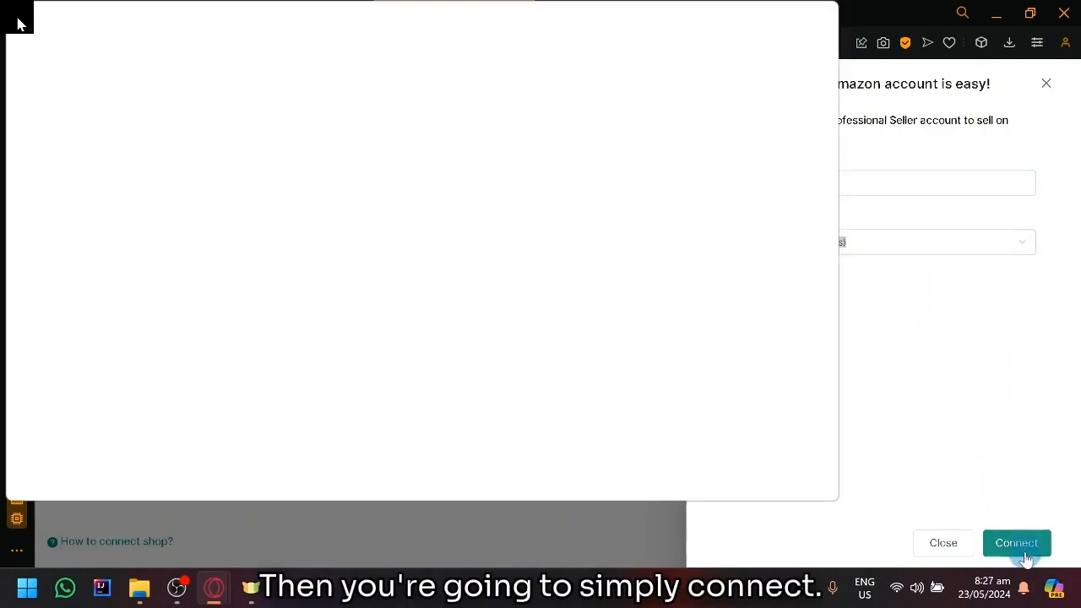
left_click(1016, 542)
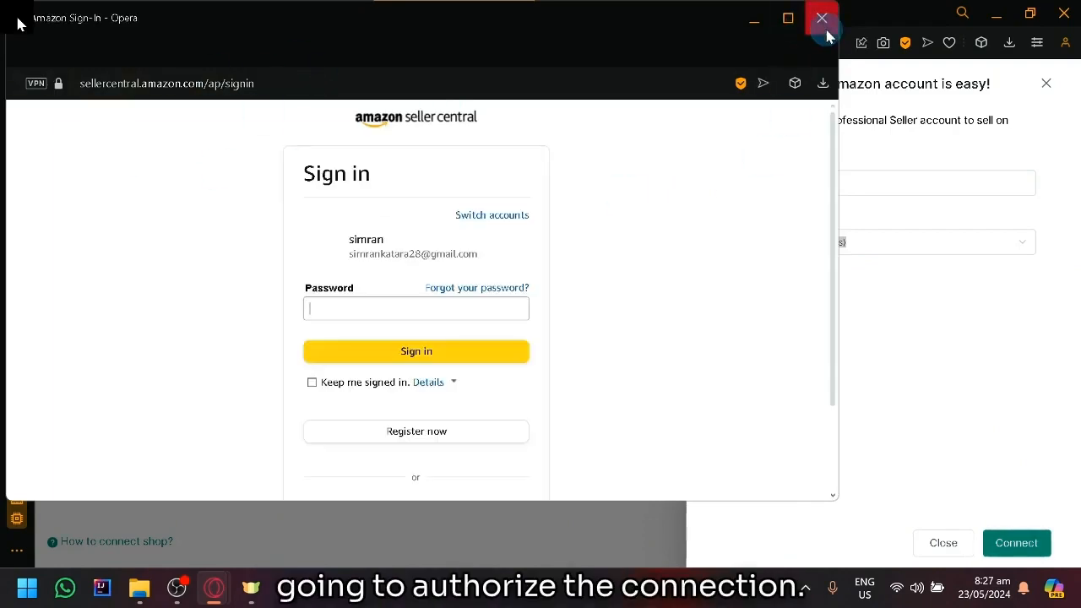
left_click(821, 17)
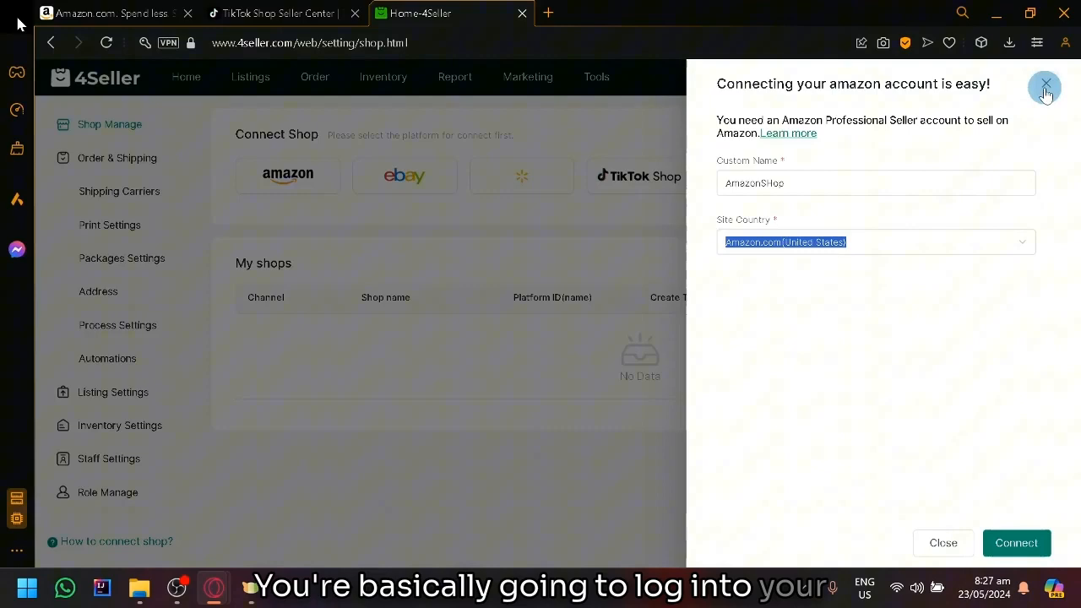
Close the Amazon connection form without connecting.
left_click(1043, 85)
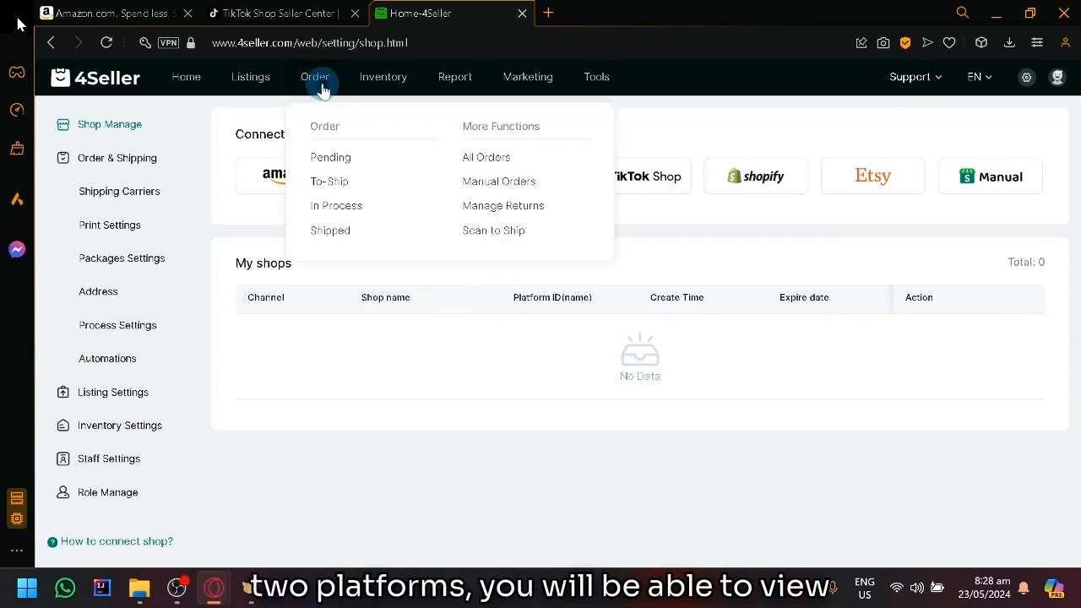
Open the Pending orders list from the Order menu.
left_click(331, 157)
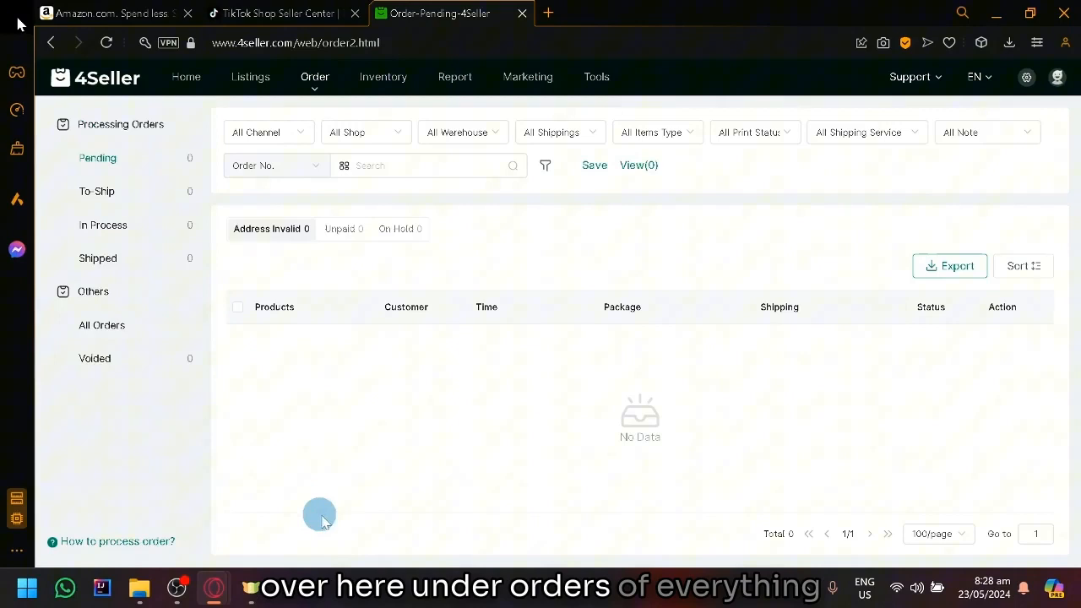
mouse_move(371, 470)
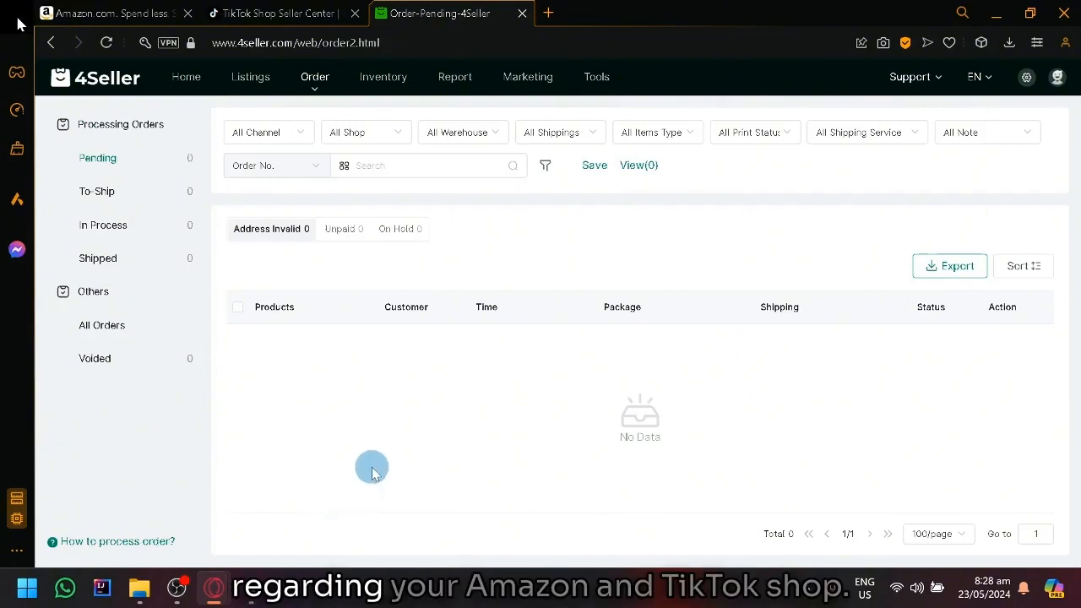
mouse_move(302, 425)
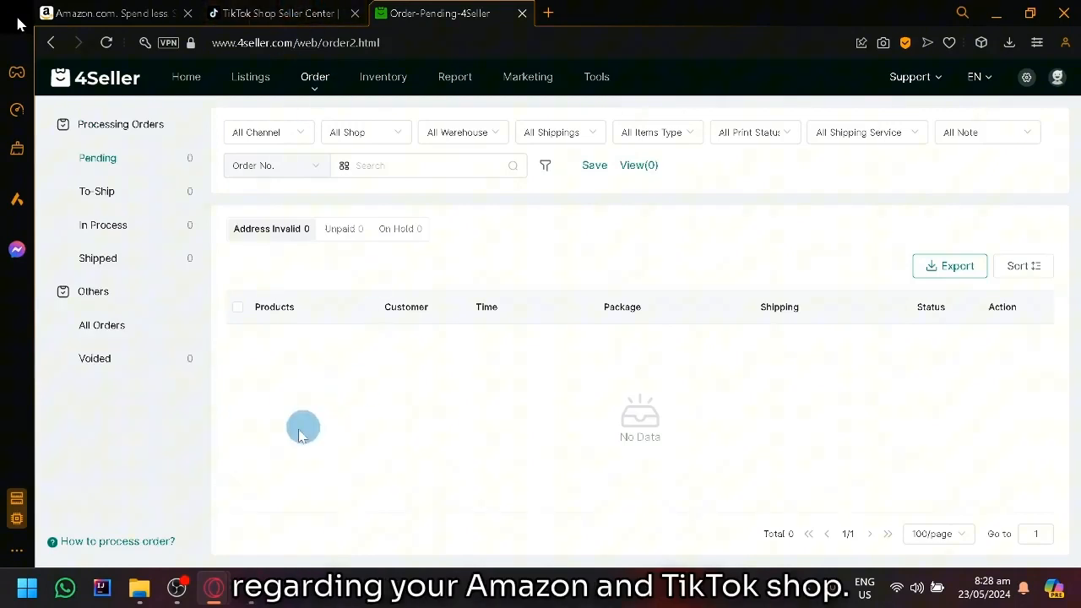
mouse_move(557, 368)
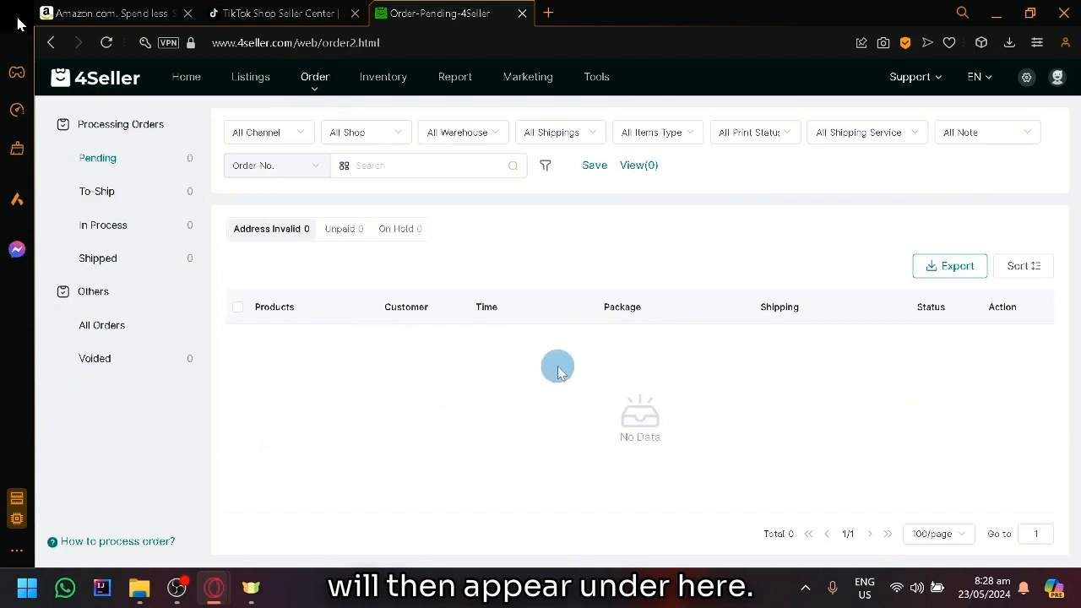
mouse_move(297, 425)
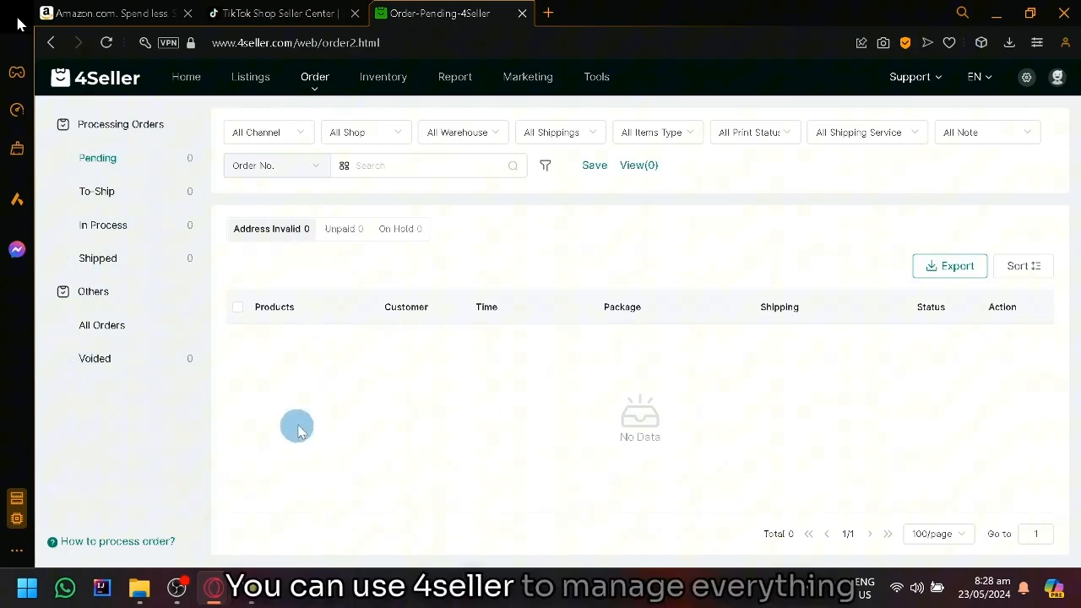
mouse_move(354, 381)
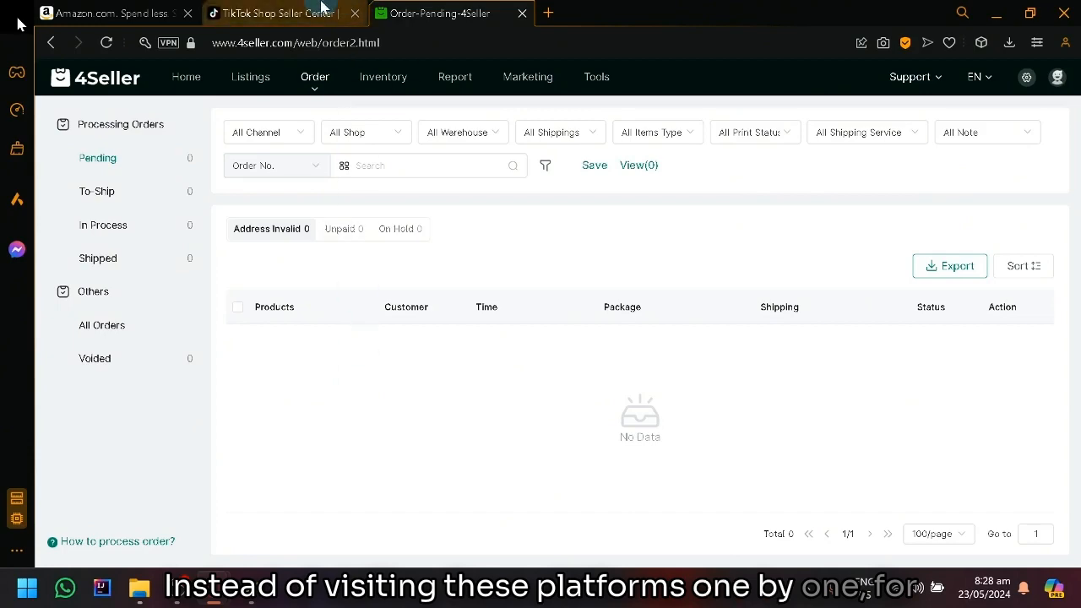
left_click(279, 13)
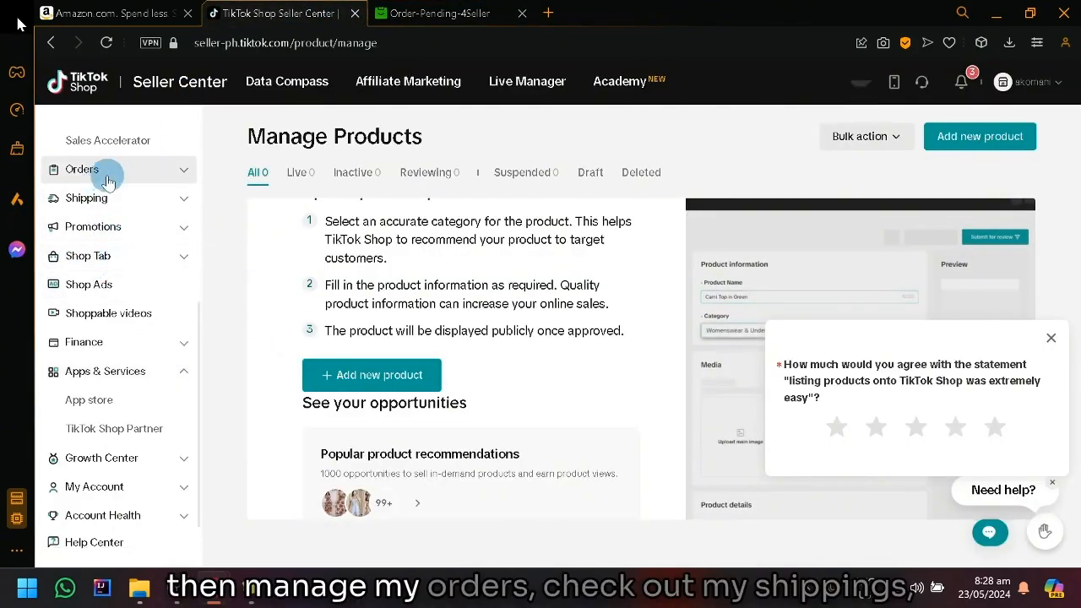
left_click(88, 158)
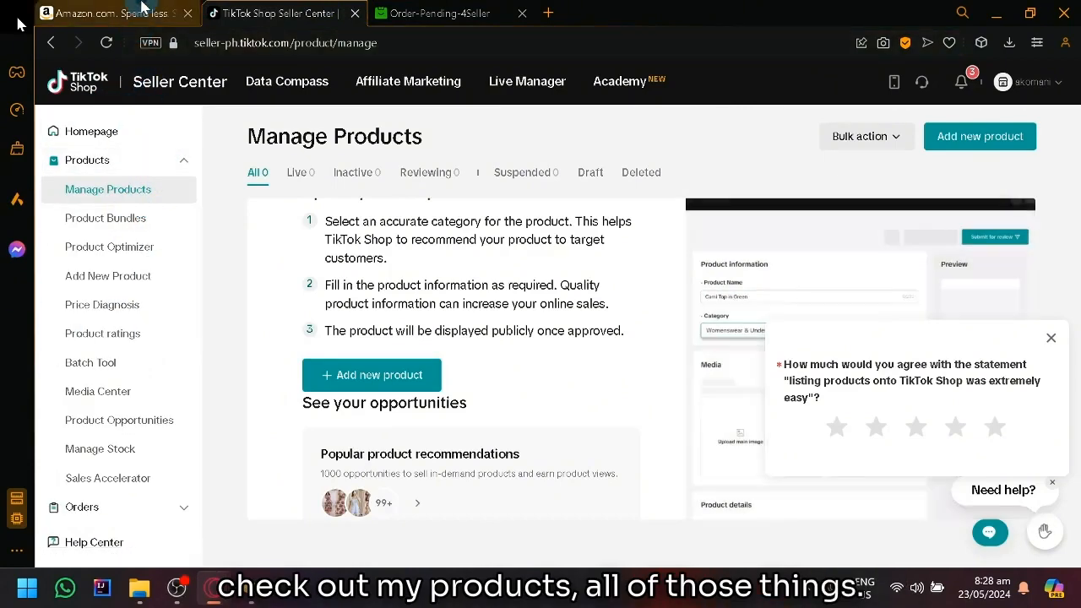
left_click(110, 13)
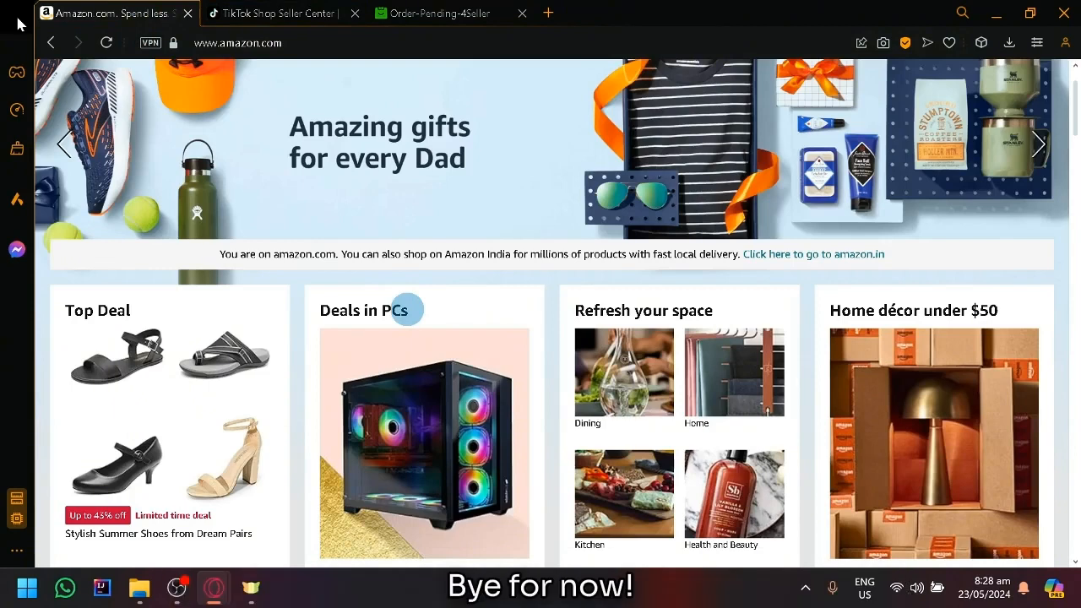
left_click(439, 13)
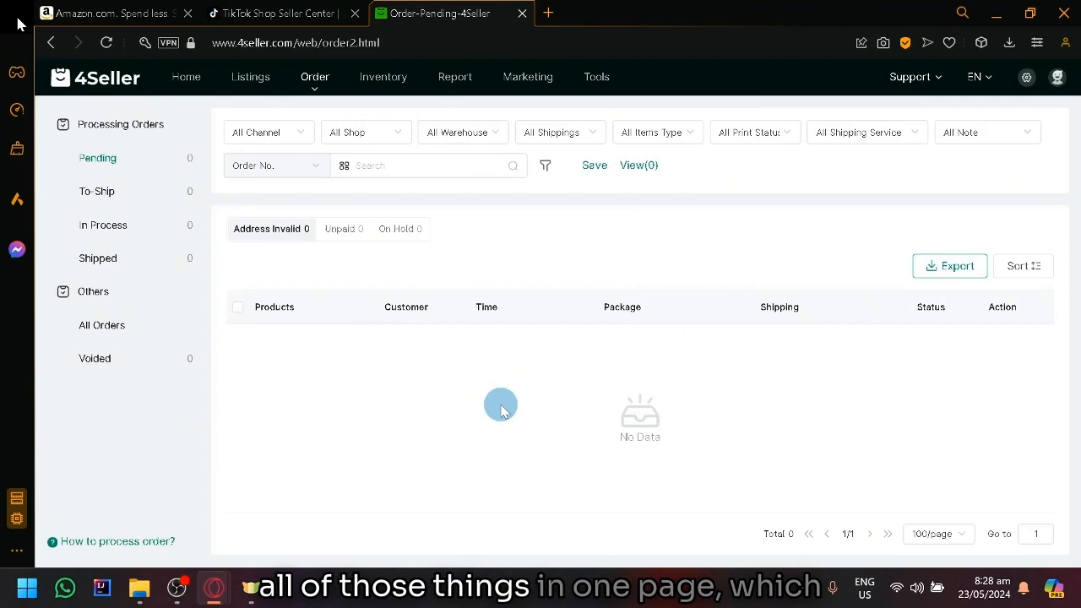
mouse_move(77, 100)
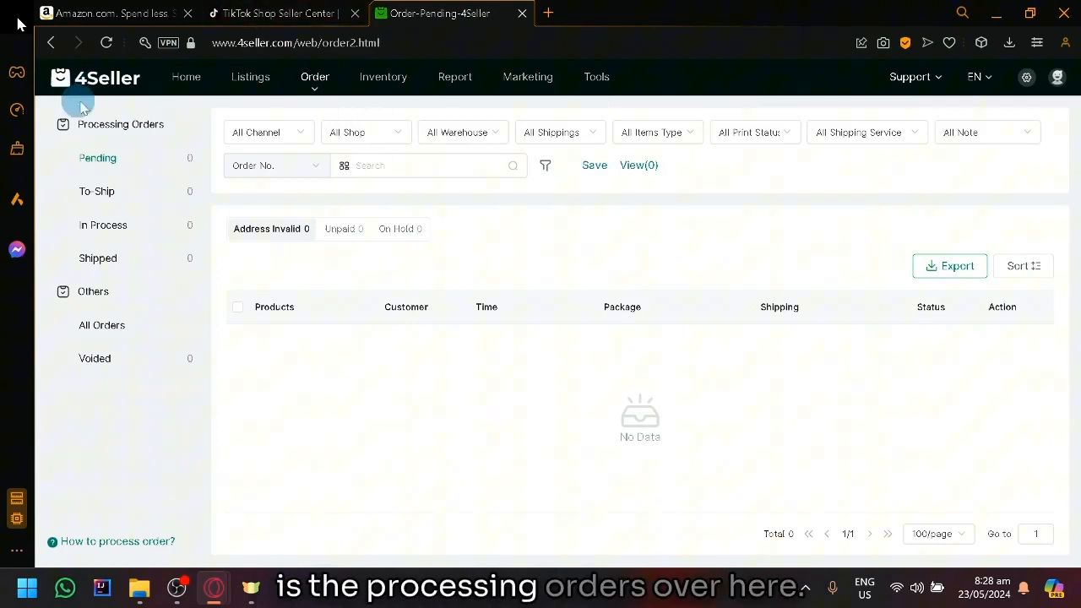
mouse_move(752, 385)
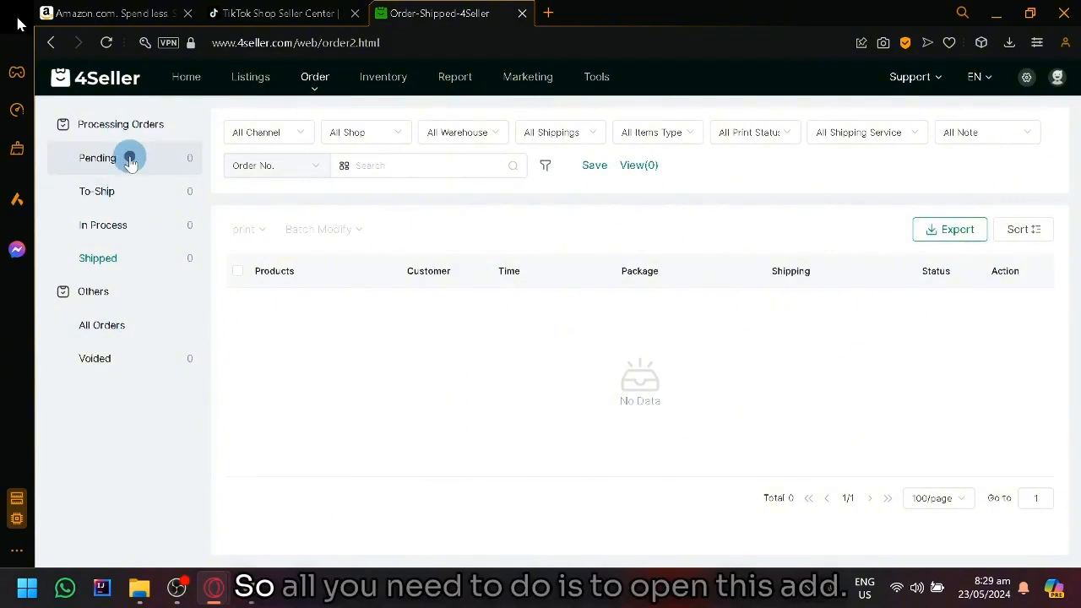
Return from the empty Shipped list to the Pending orders list.
left_click(98, 159)
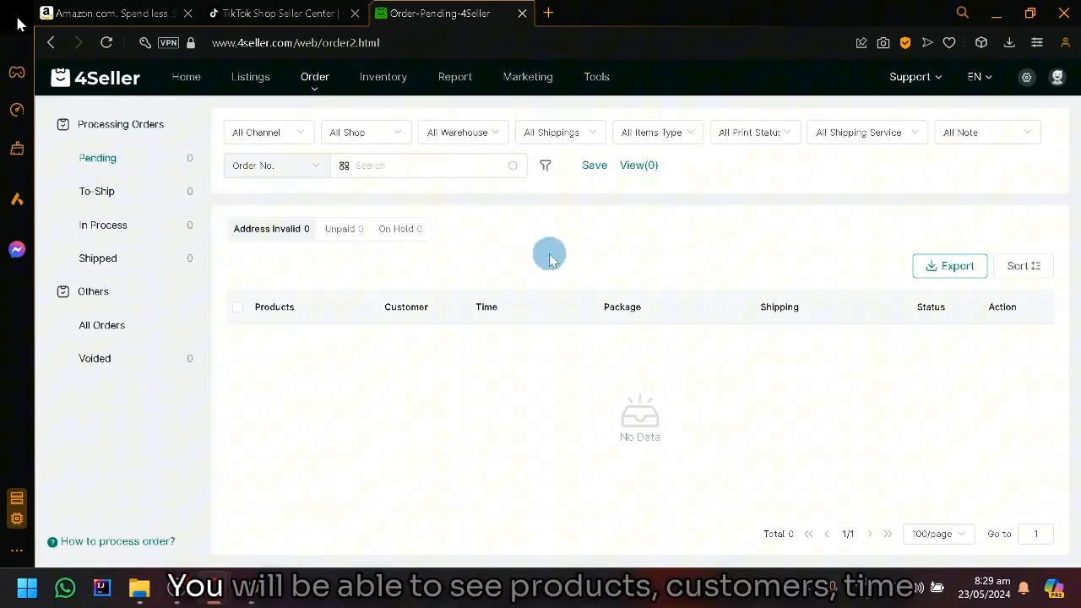
mouse_move(435, 320)
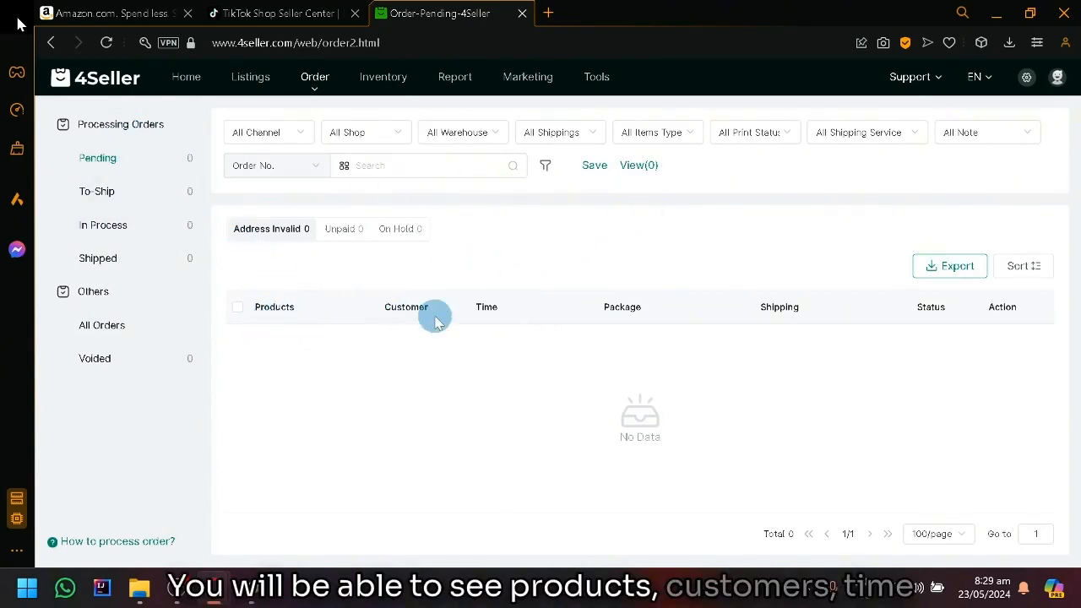
mouse_move(817, 348)
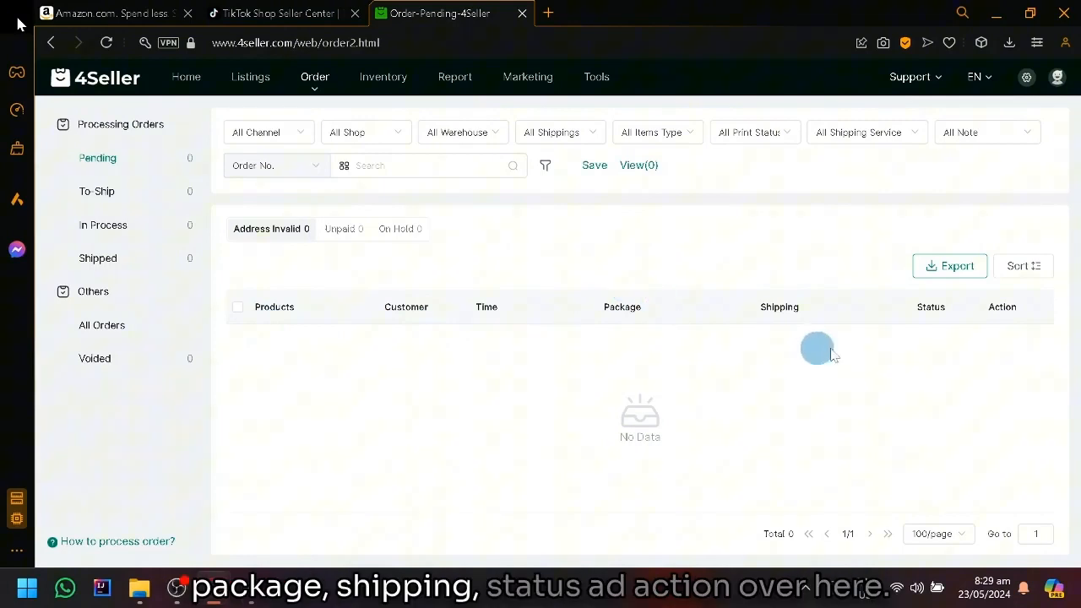
mouse_move(949, 265)
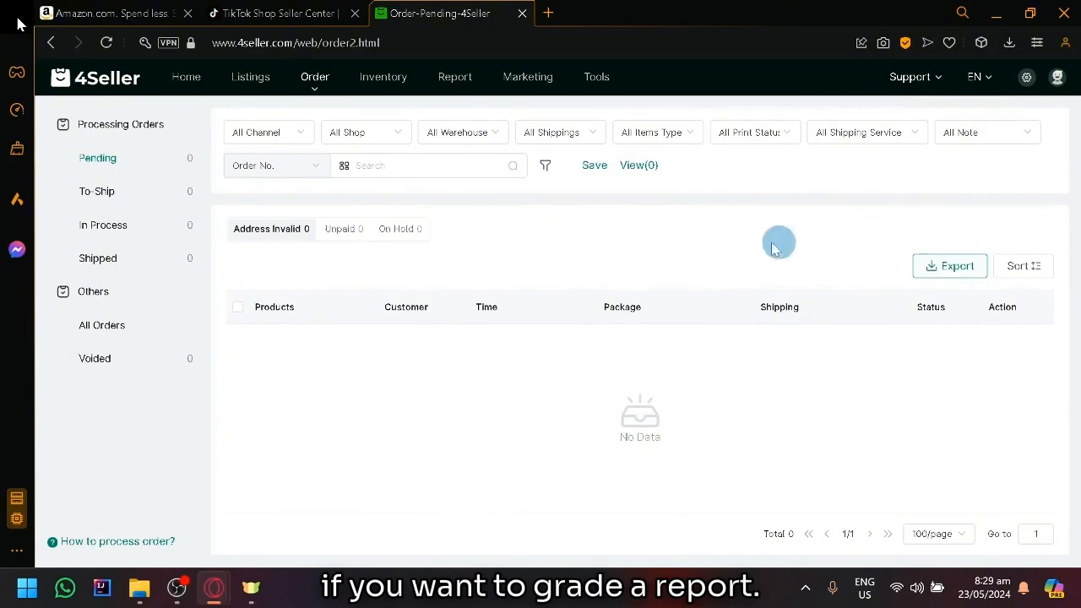
left_click(364, 132)
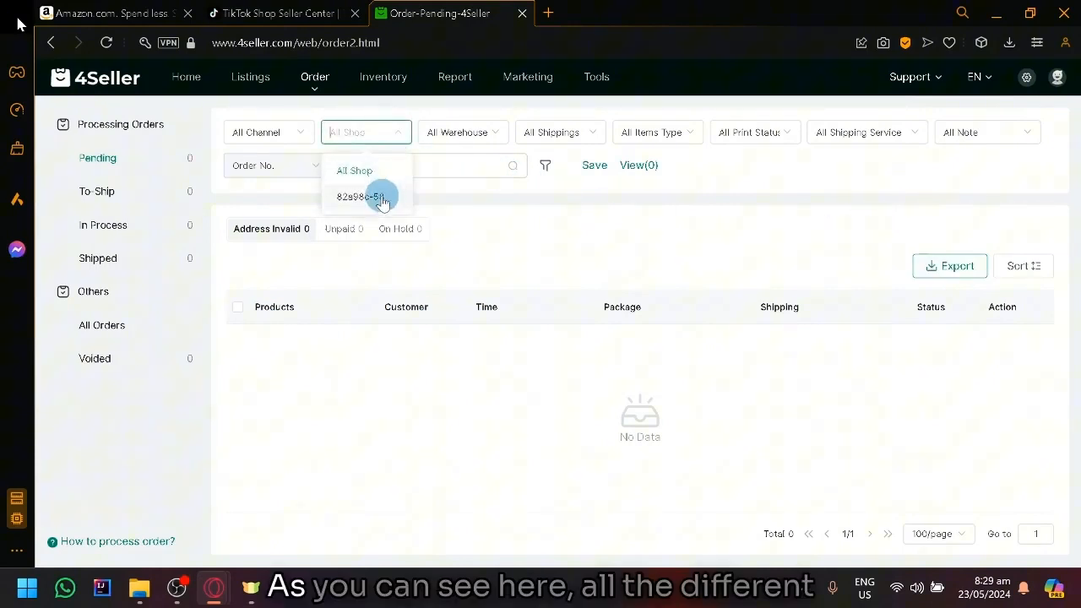
left_click(365, 196)
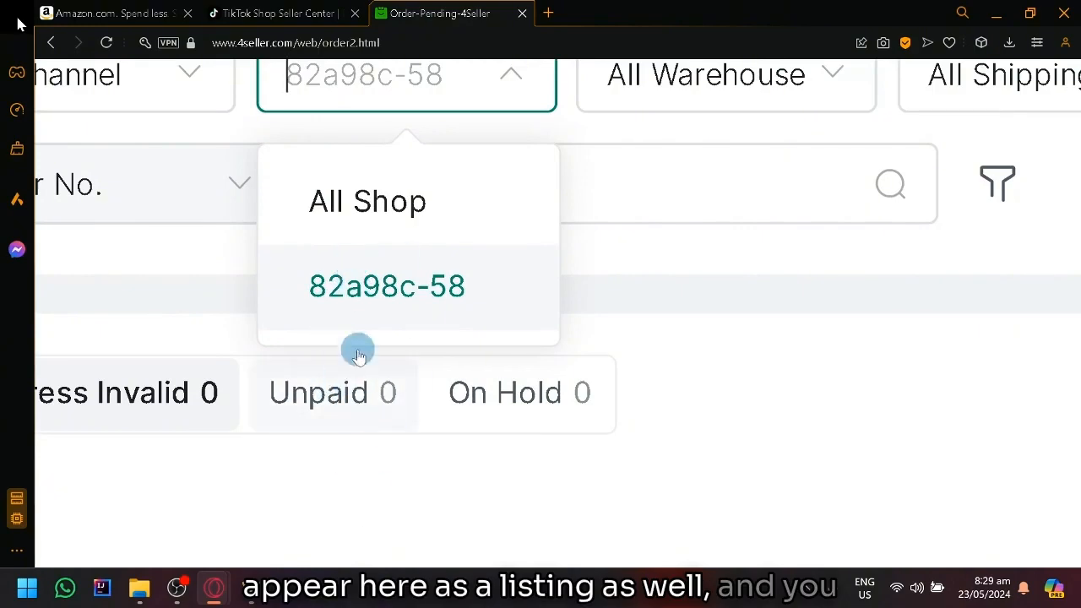
mouse_move(356, 463)
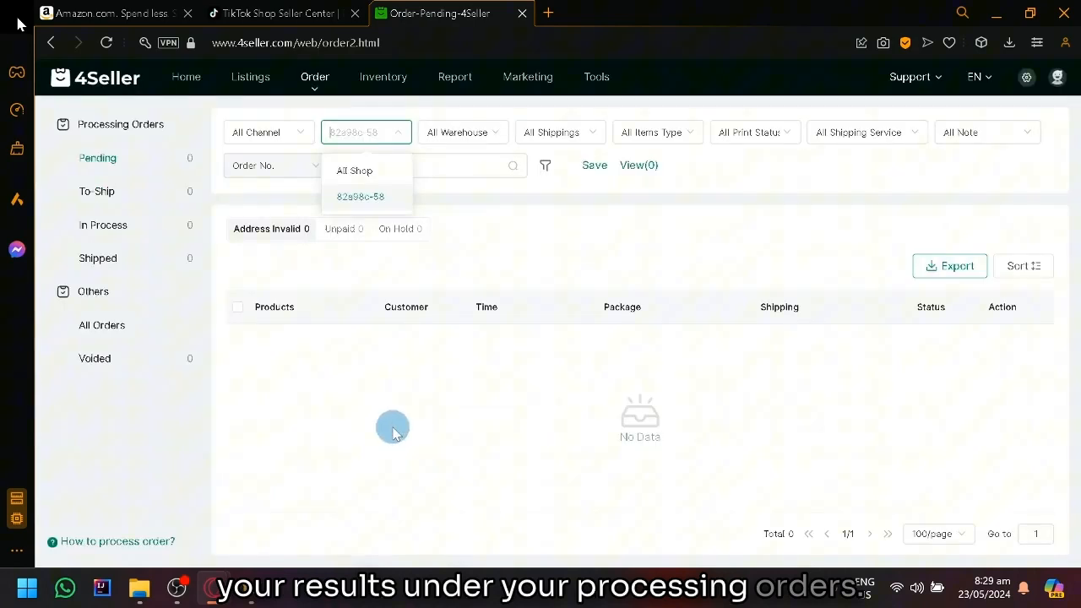
mouse_move(341, 30)
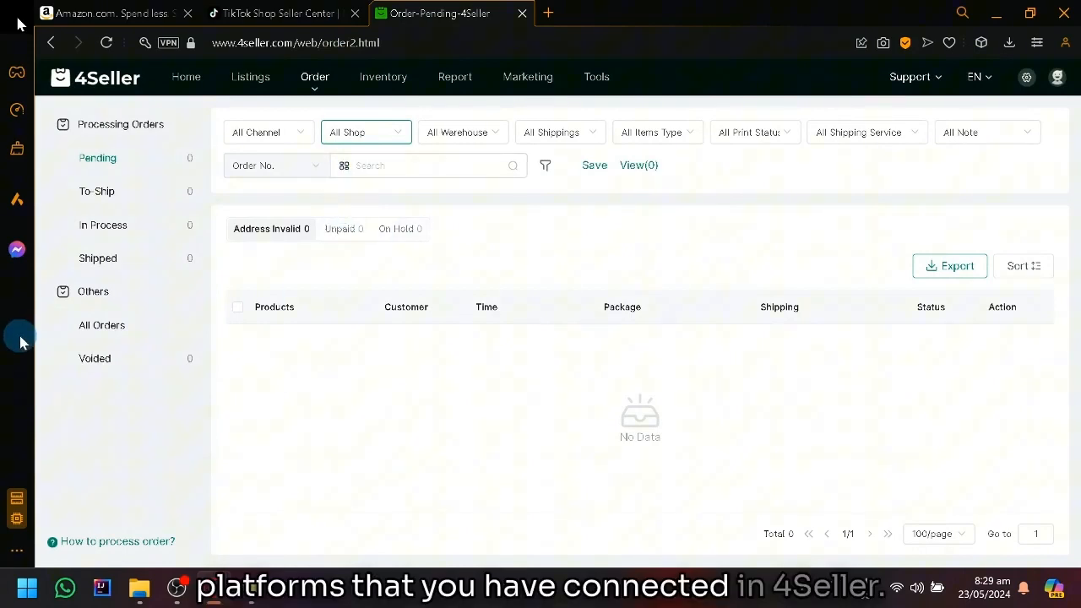
mouse_move(463, 132)
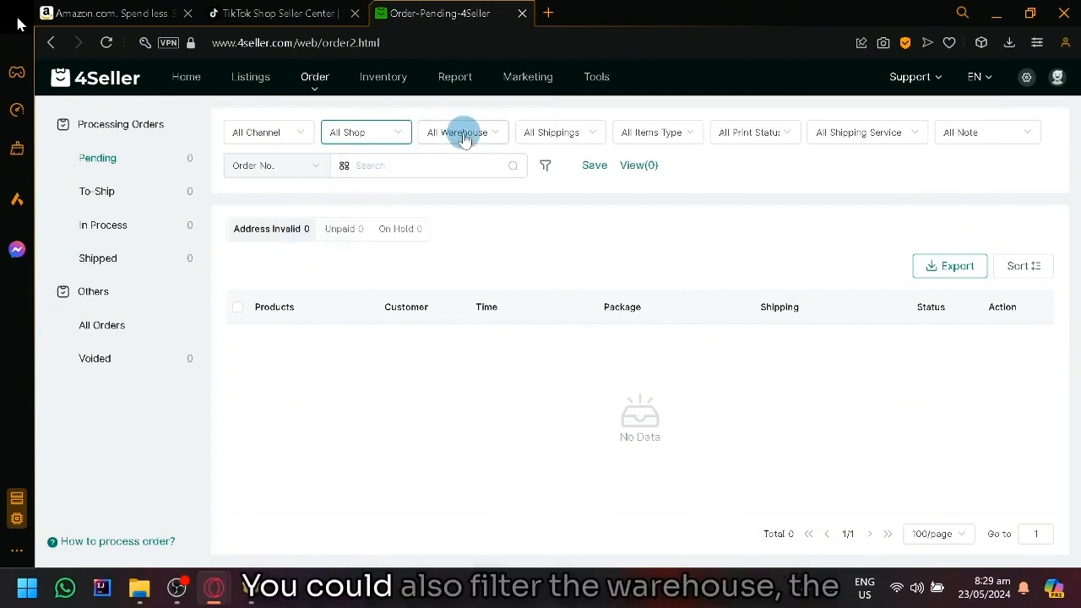
left_click(463, 132)
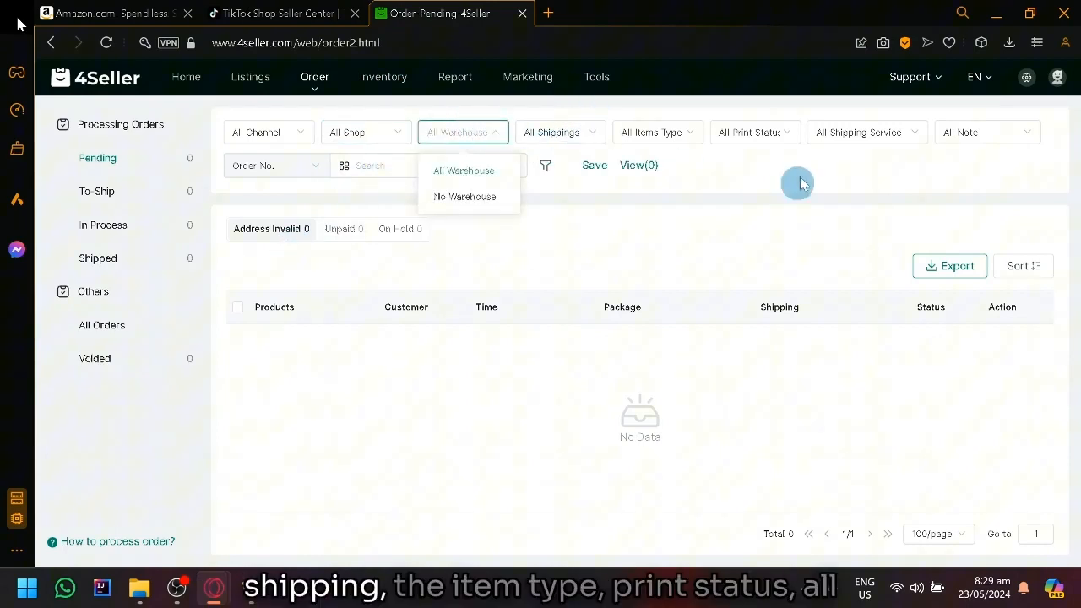
left_click(753, 131)
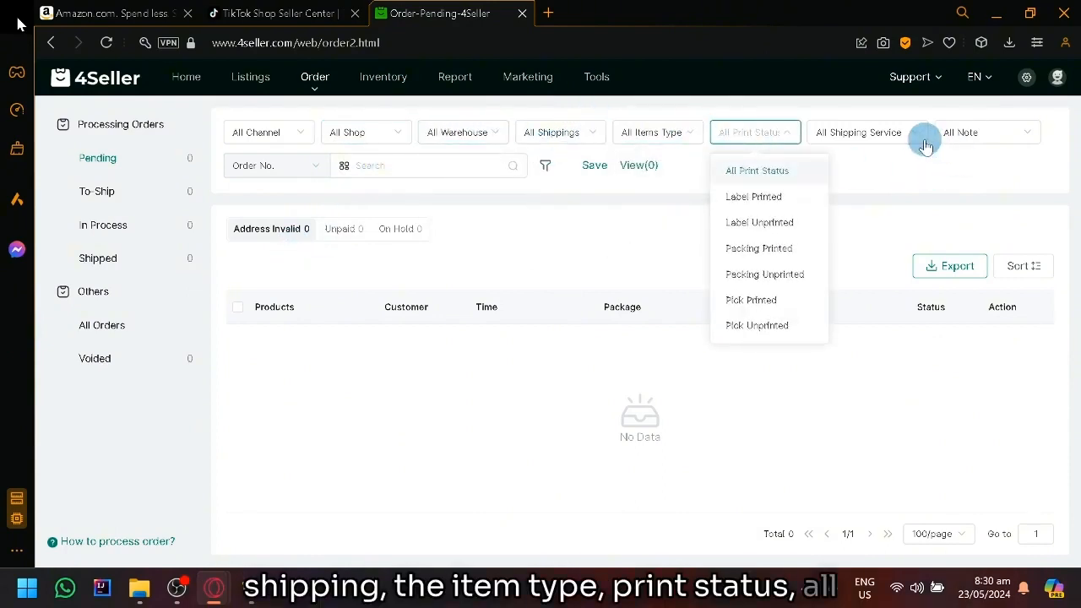
left_click(858, 132)
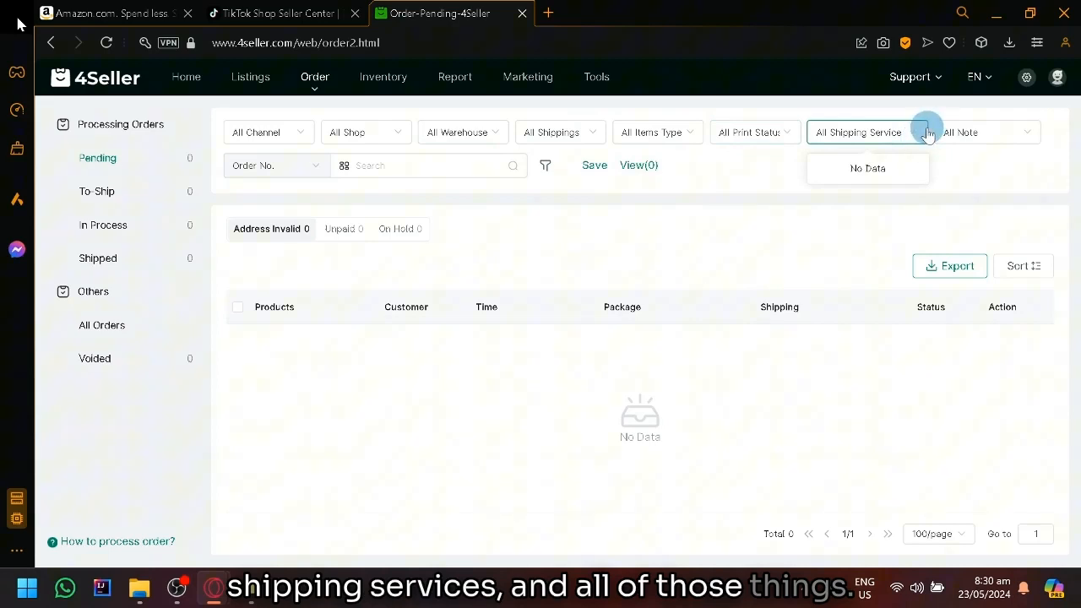
left_click(249, 78)
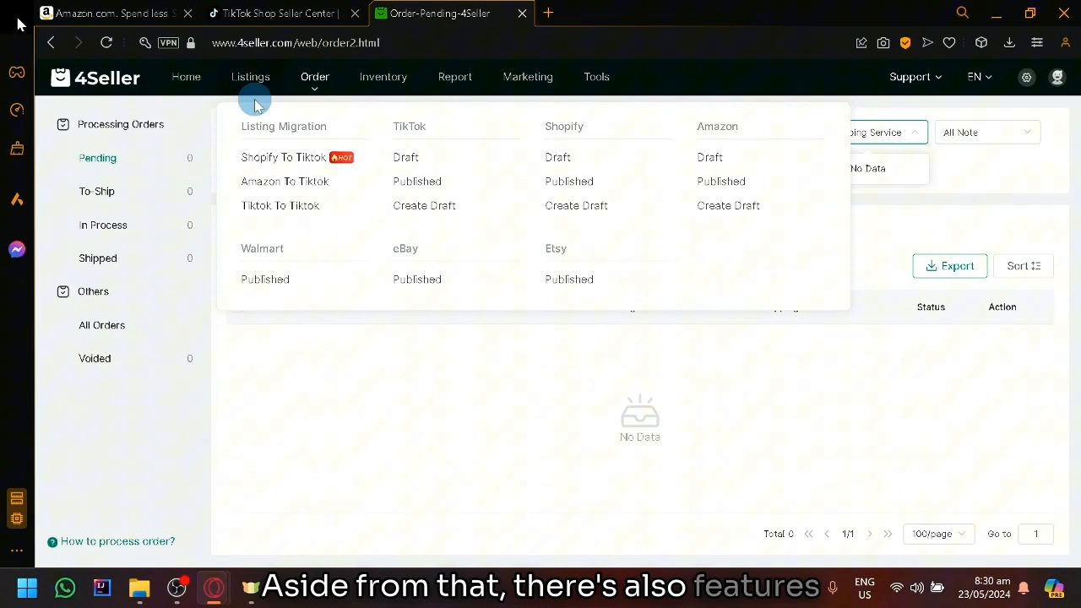
mouse_move(385, 167)
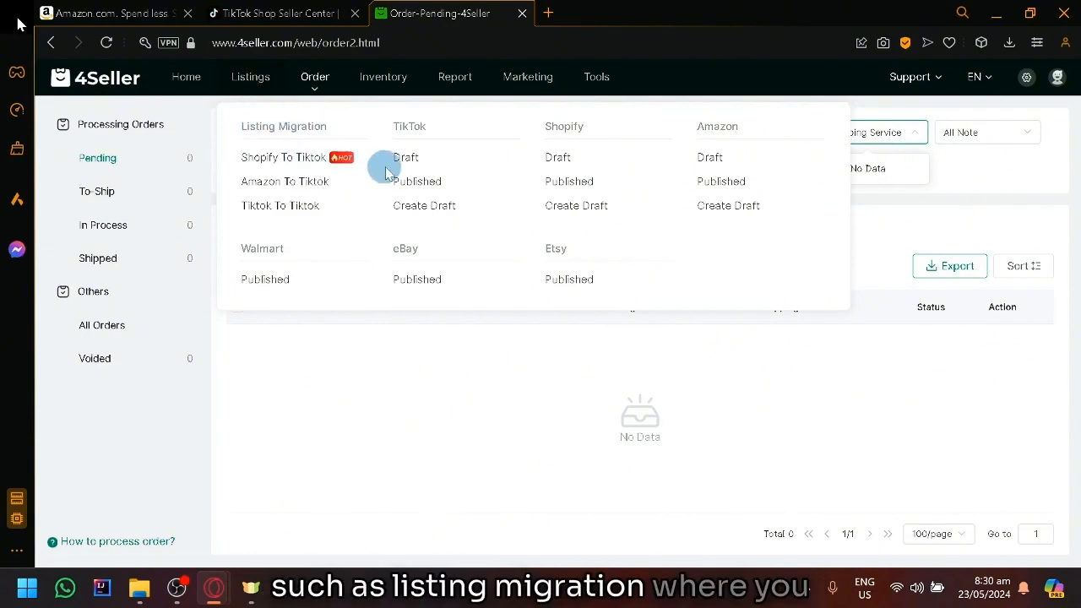
mouse_move(354, 200)
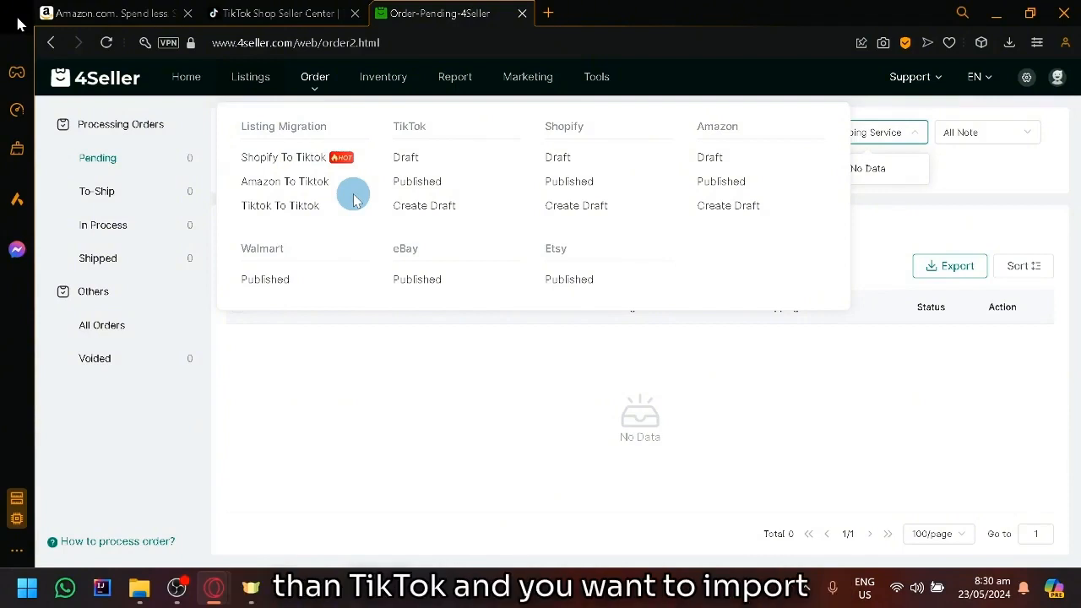
mouse_move(288, 269)
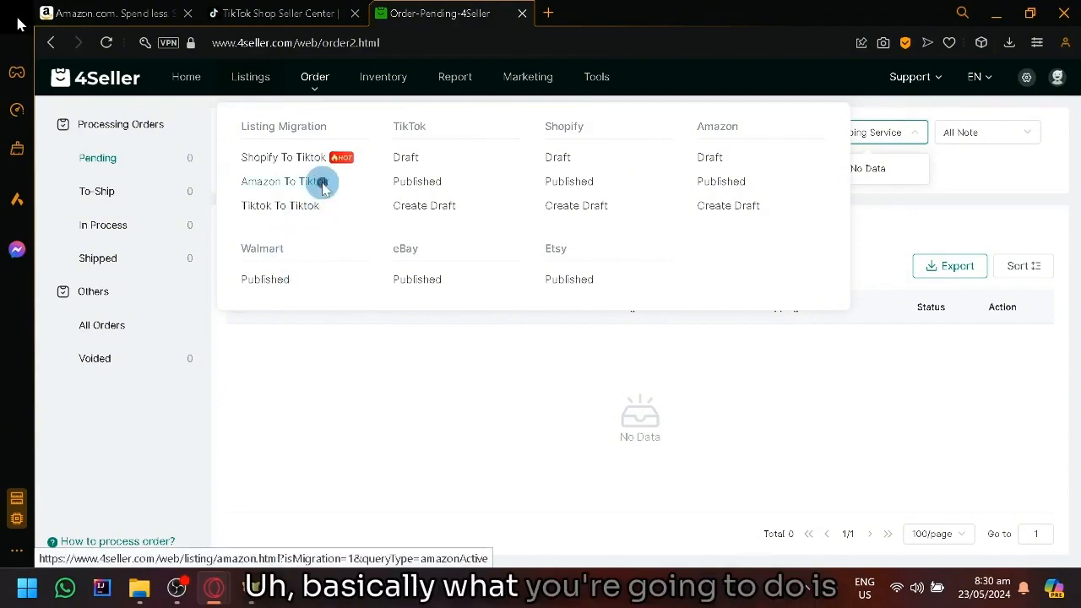
Go to the Amazon To Tiktok migration page showing Amazon Published listings.
left_click(284, 181)
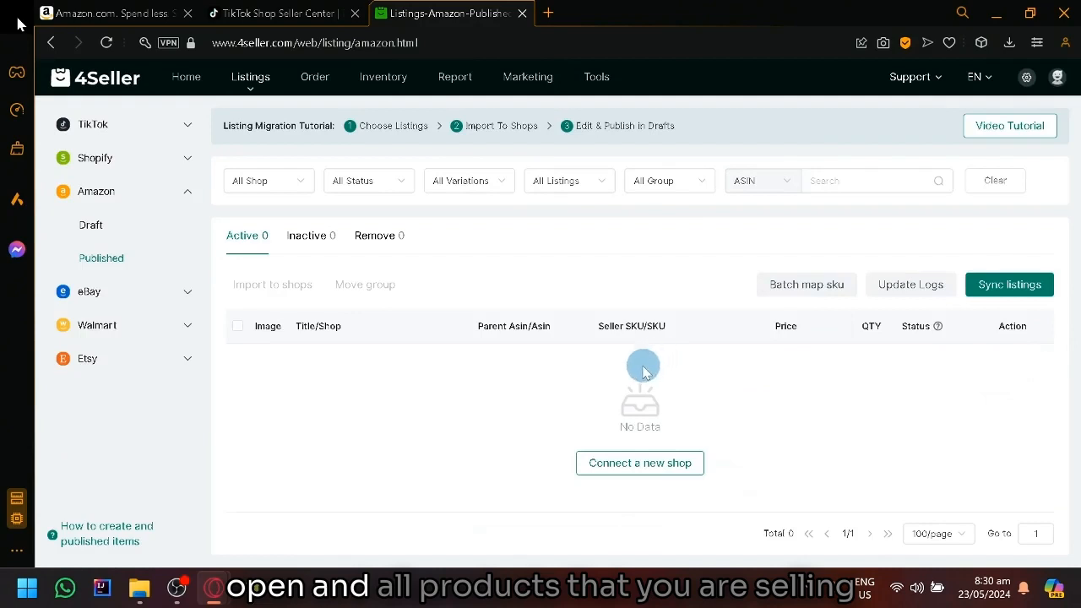
mouse_move(959, 375)
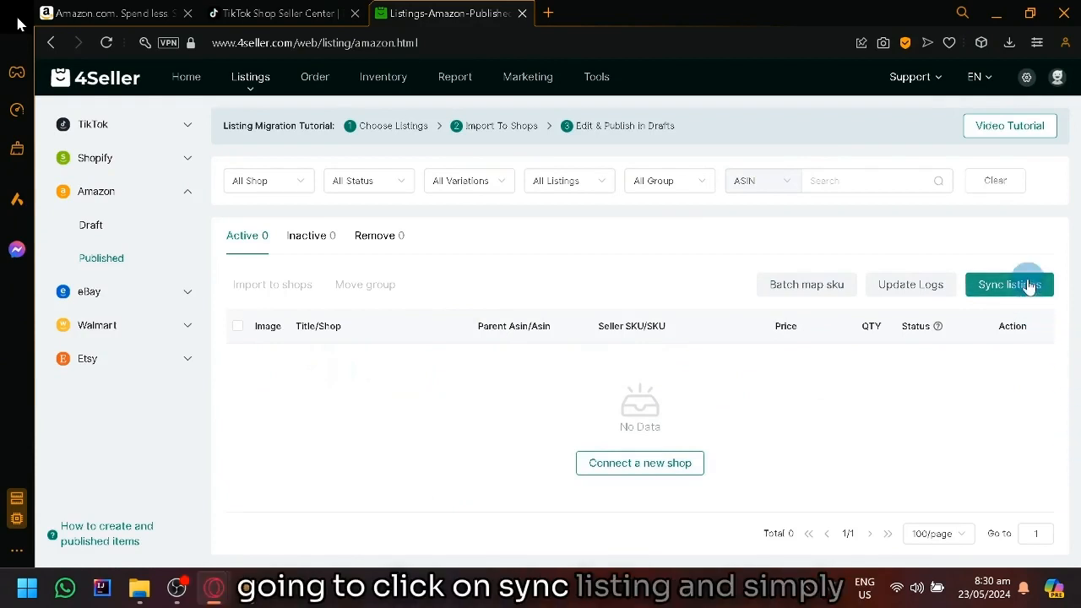
Sync listings from the Amazon store, then view the TikTok Draft listings.
left_click(1010, 283)
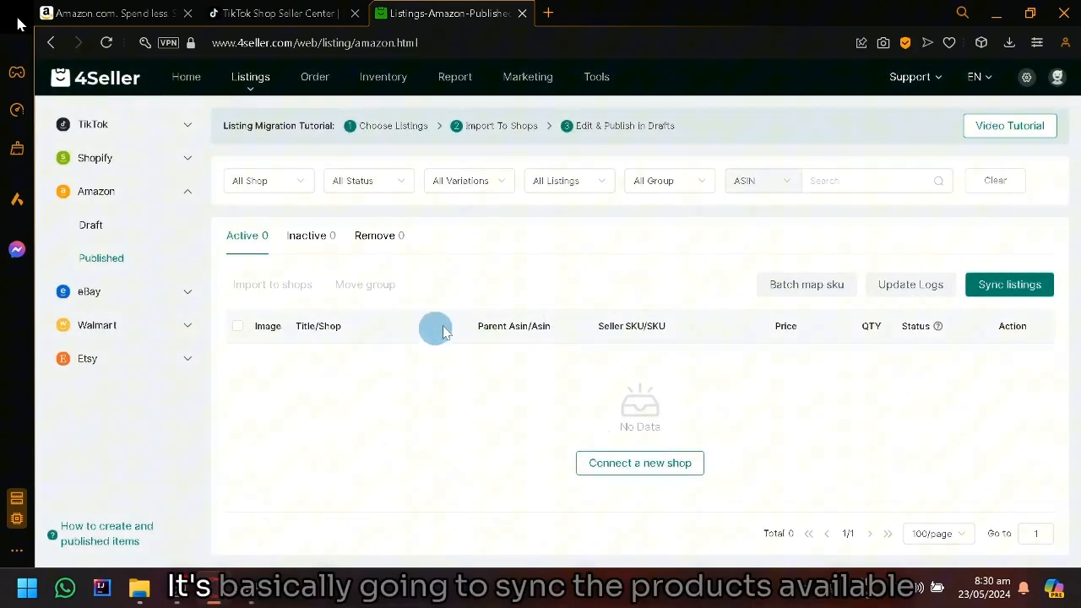
mouse_move(723, 341)
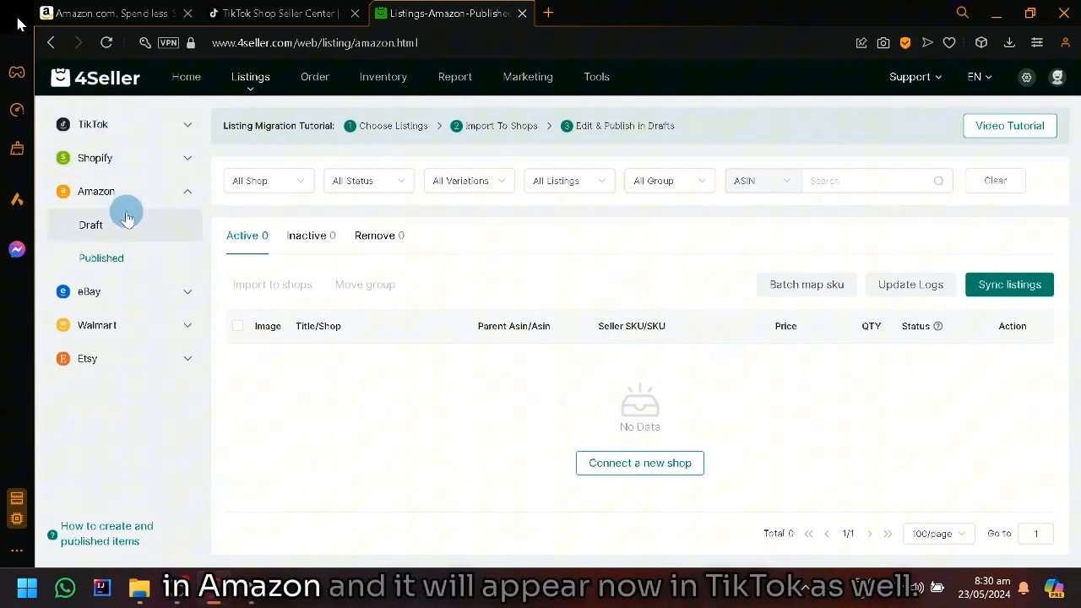
left_click(93, 125)
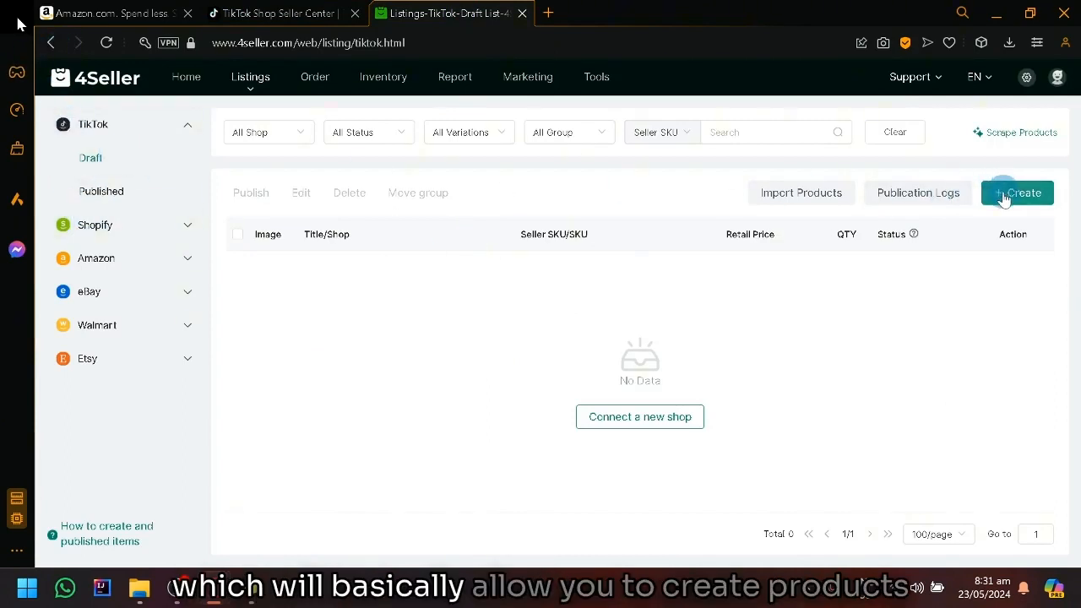
Start a new TikTok Create Draft form in its own tab, then return to the Draft list.
left_click(1016, 192)
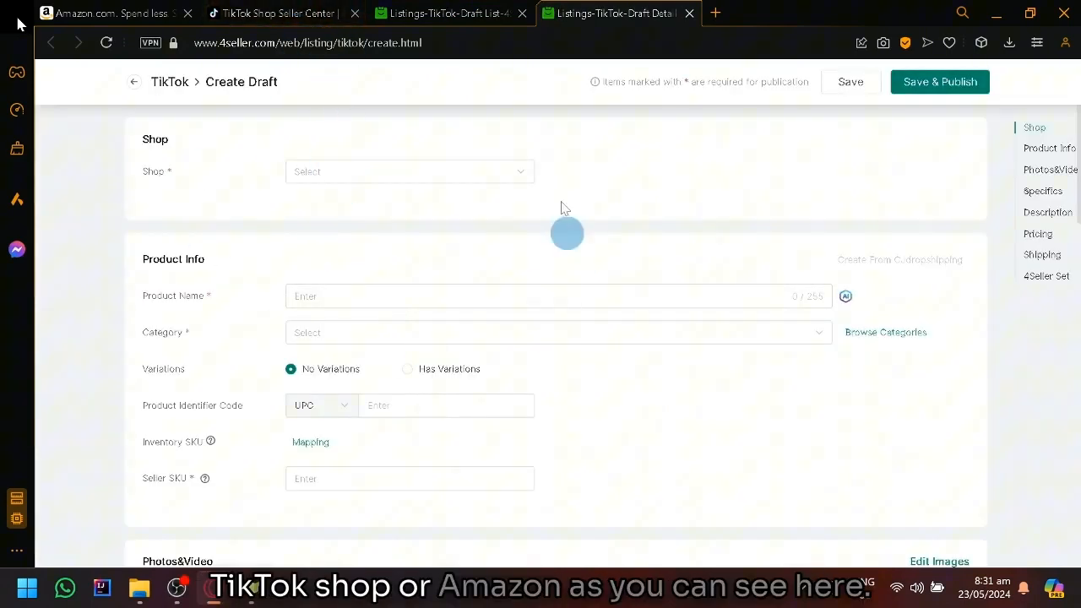
left_click(447, 14)
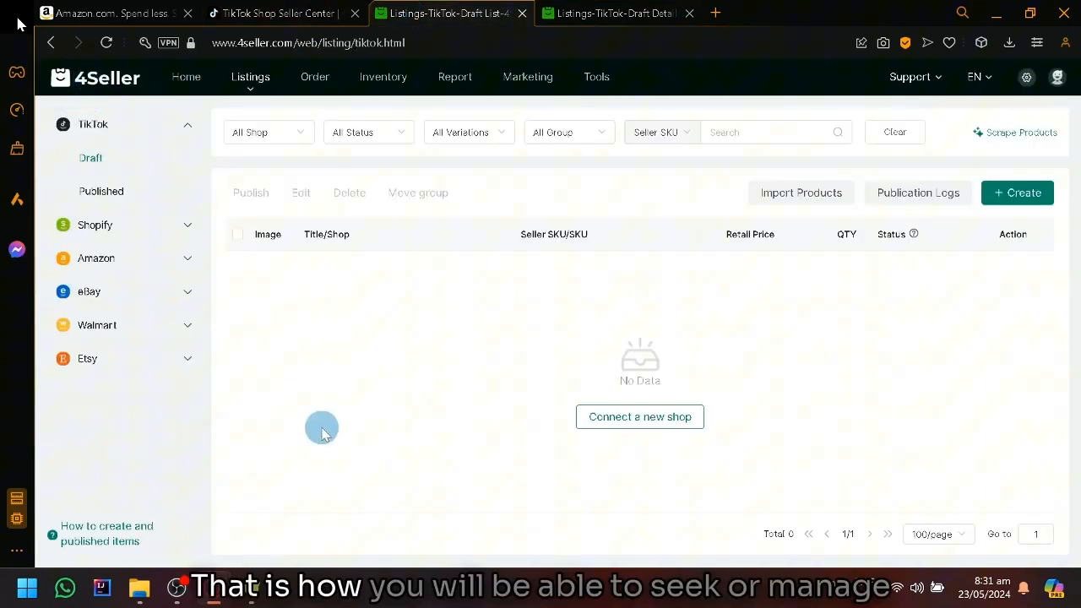
mouse_move(327, 425)
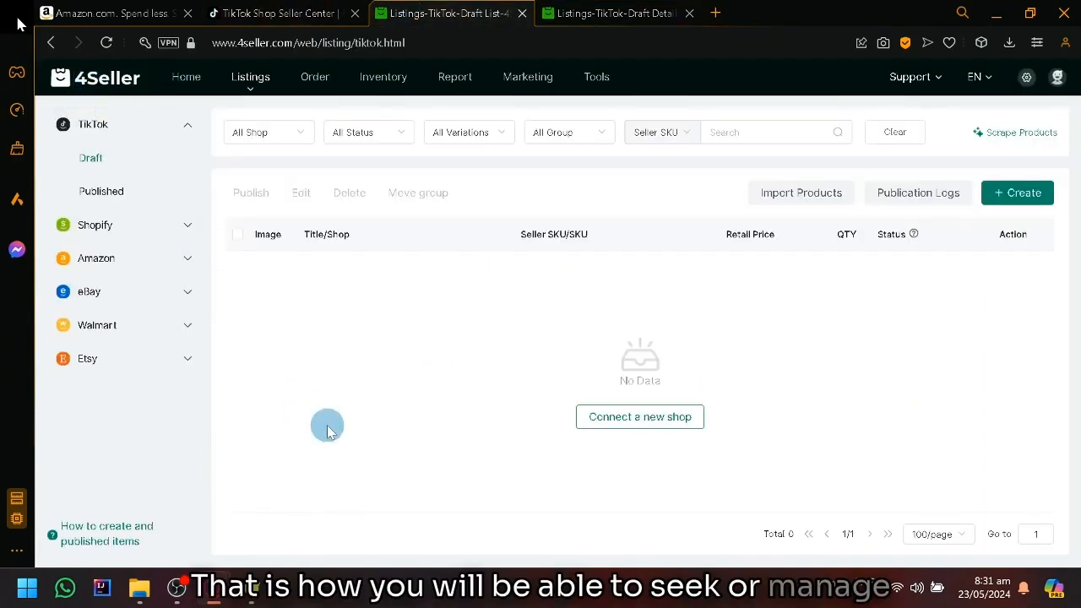